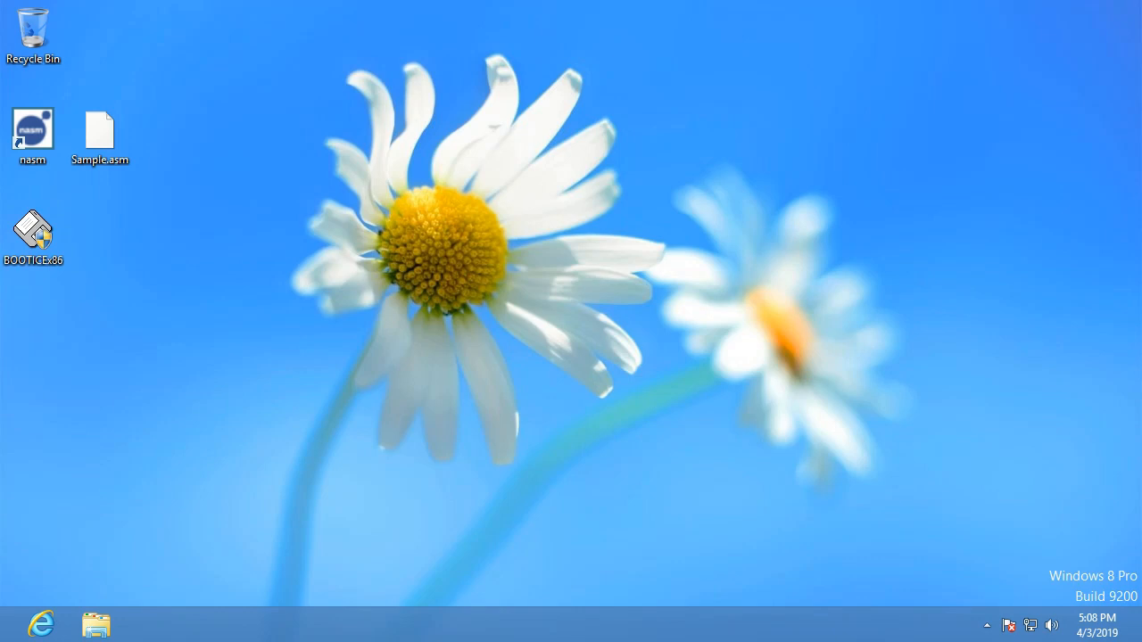
- Open Sample.asm in a maximized Notepad window and select the first message placeholder
click(33, 134)
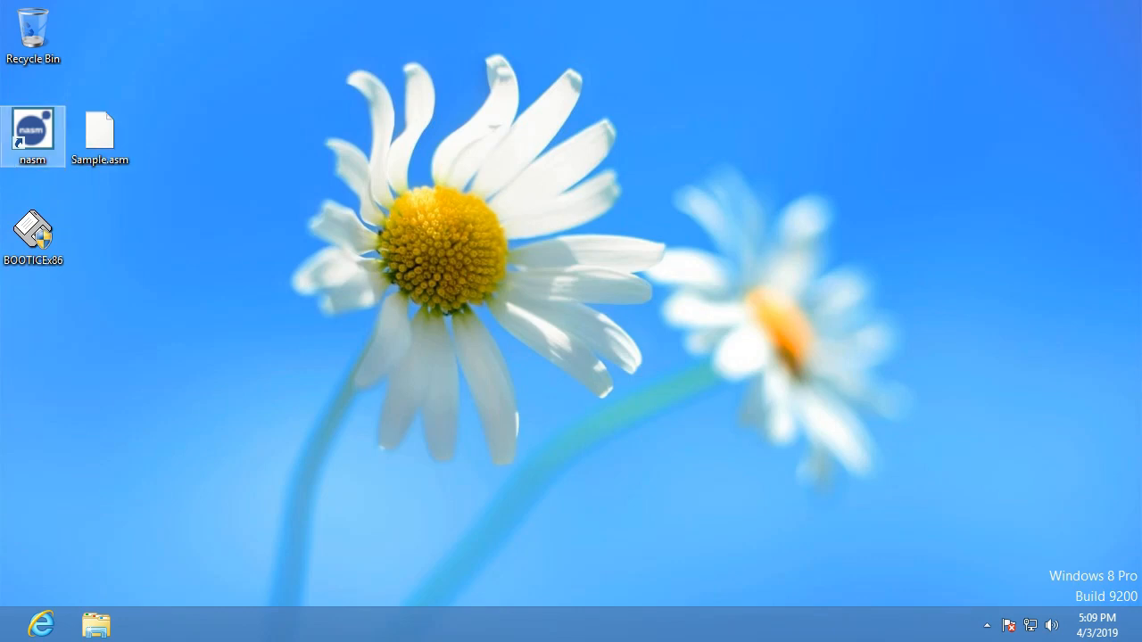
mouse_move(33, 233)
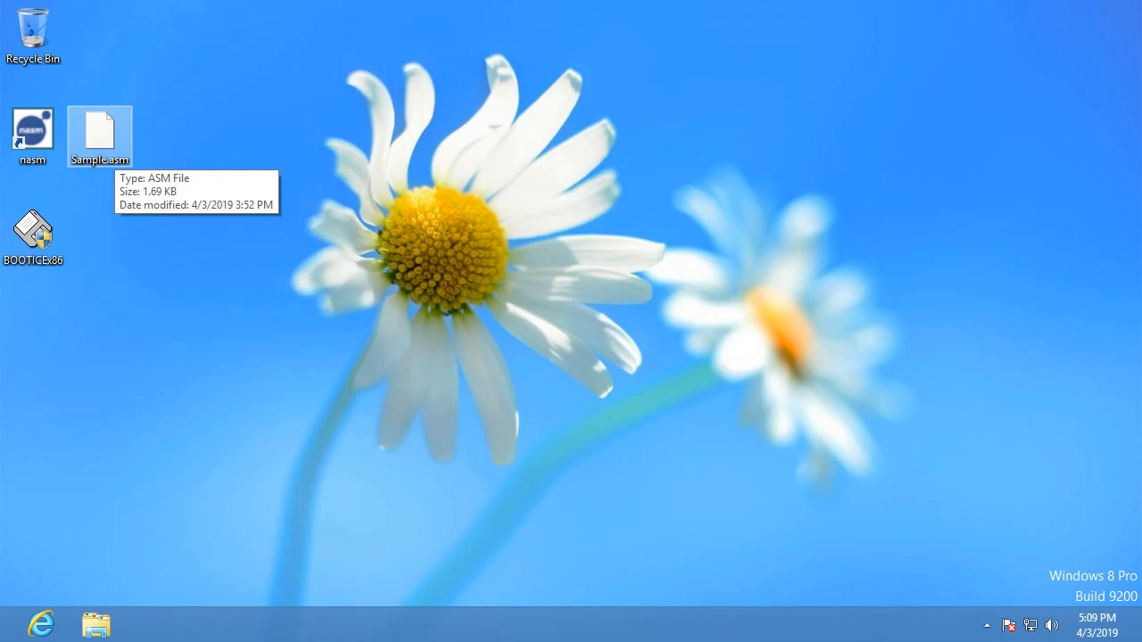
right_click(99, 128)
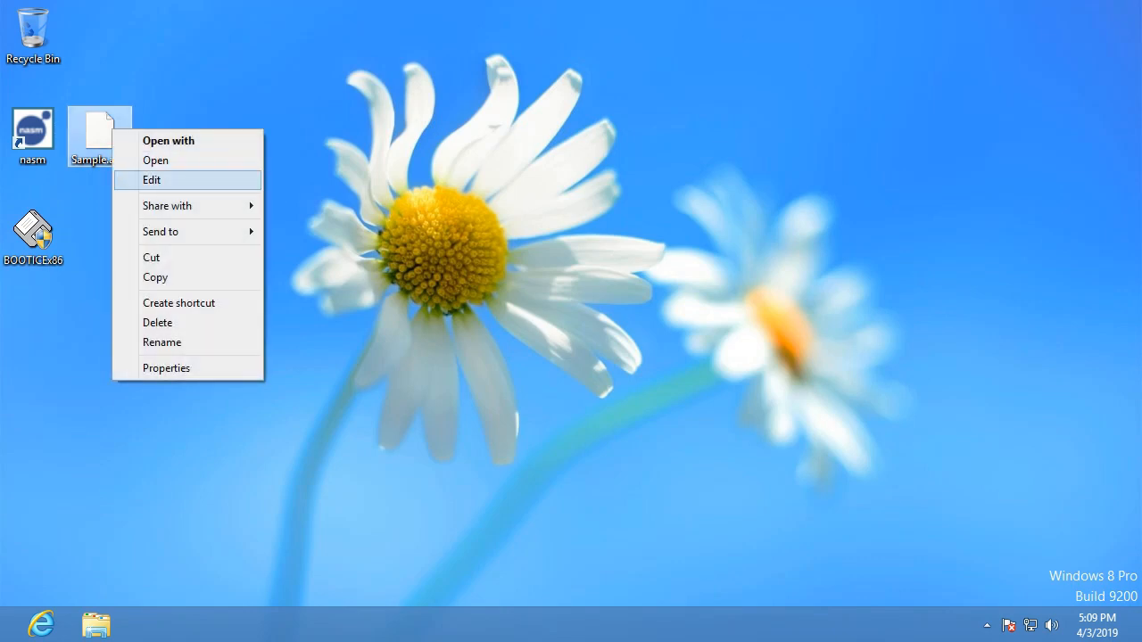
click(151, 179)
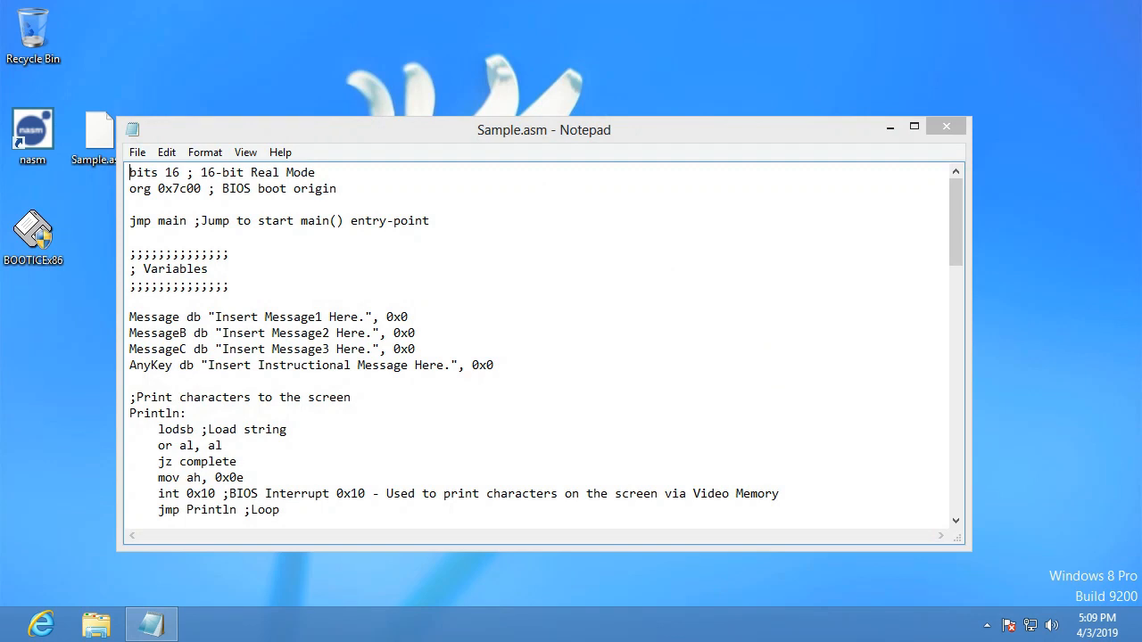
click(913, 125)
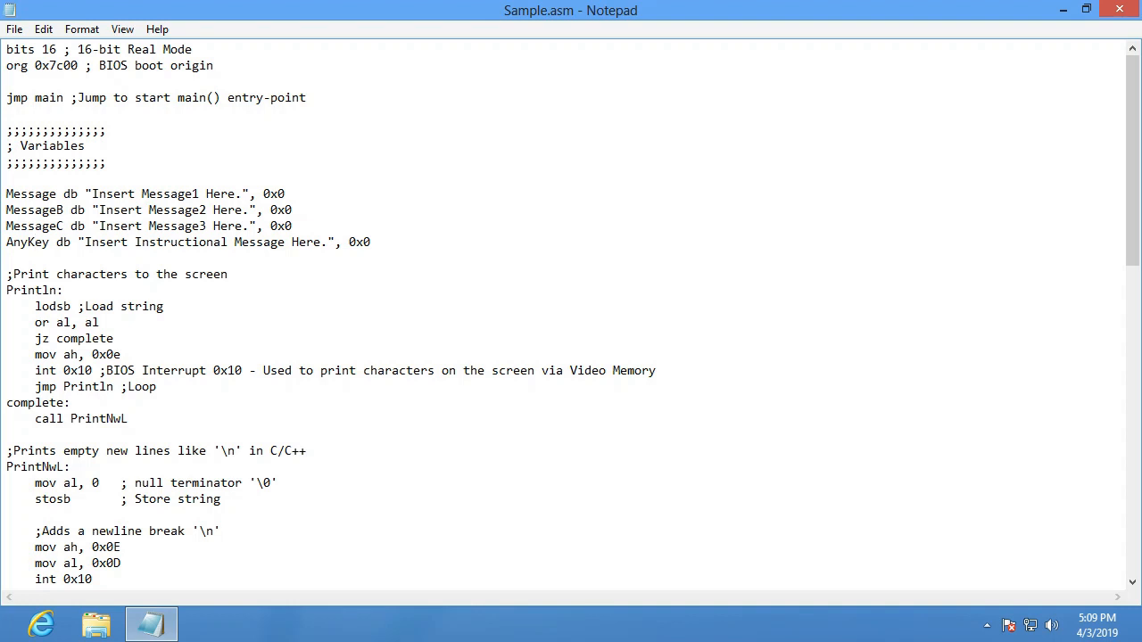
double_click(161, 193)
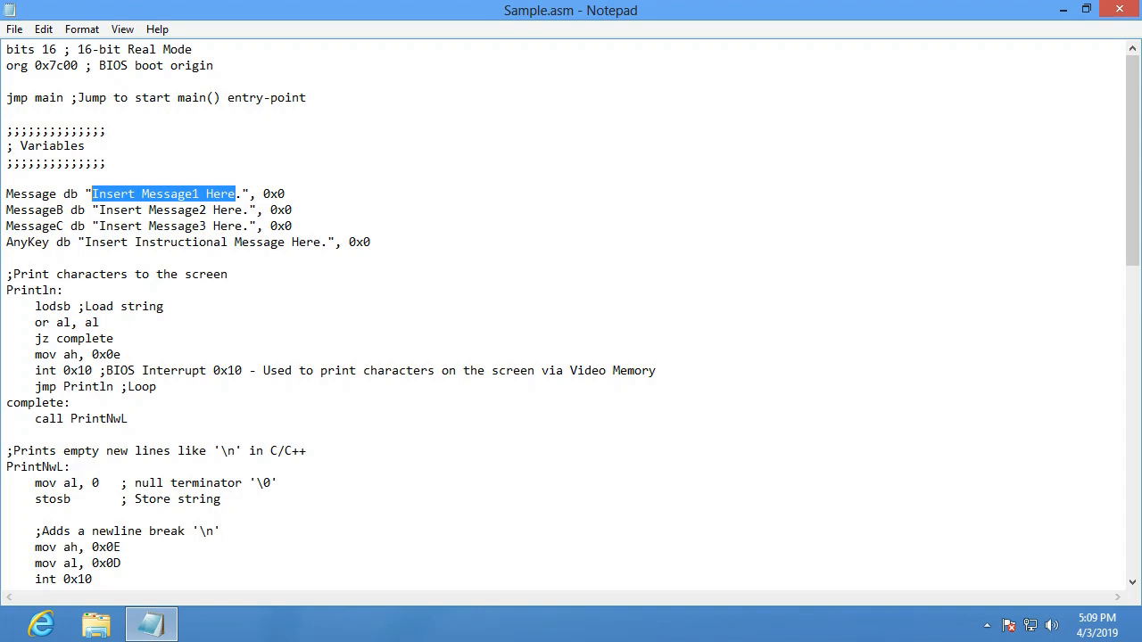
- Replace the first two message placeholders with 'Hello world!' and 'Subscribe to PewDiePie'
text(H)
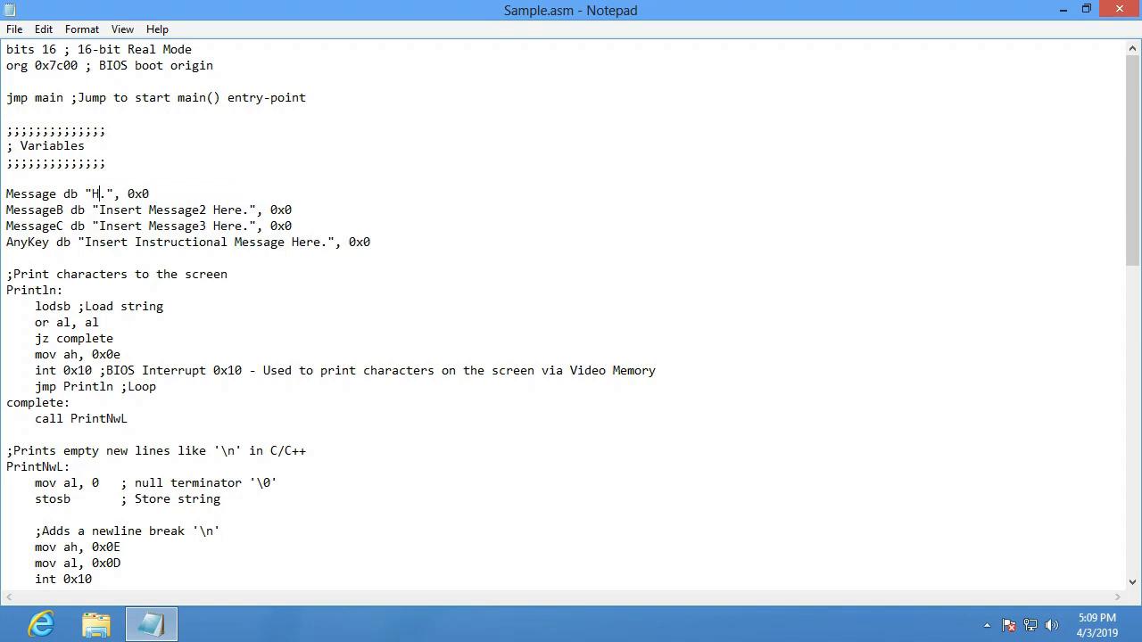
text(ello world)
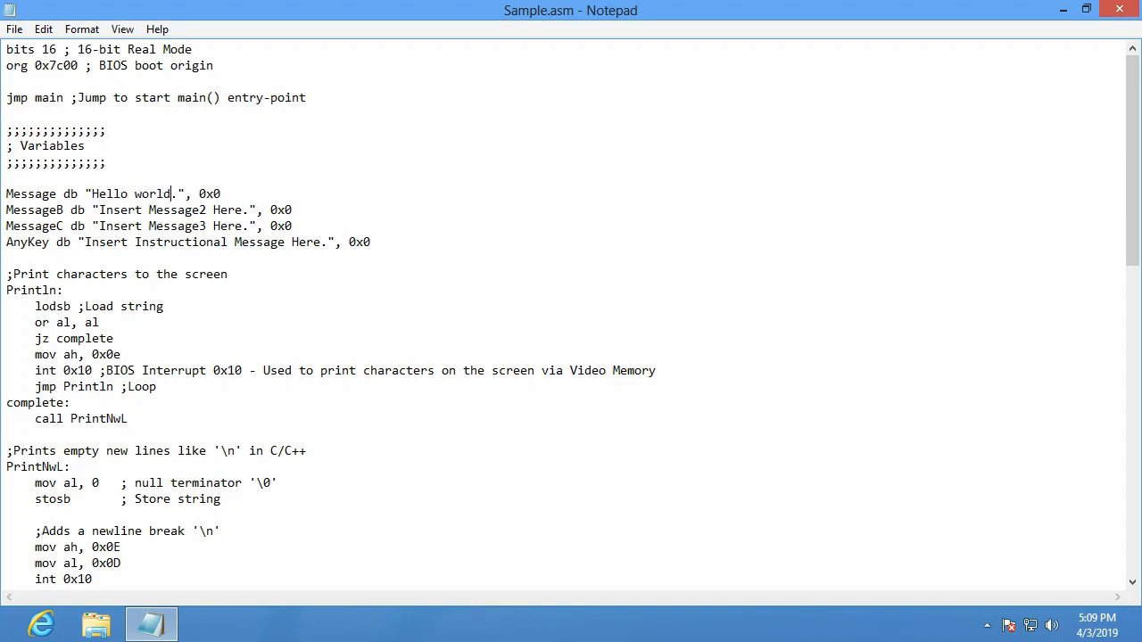
text(!)
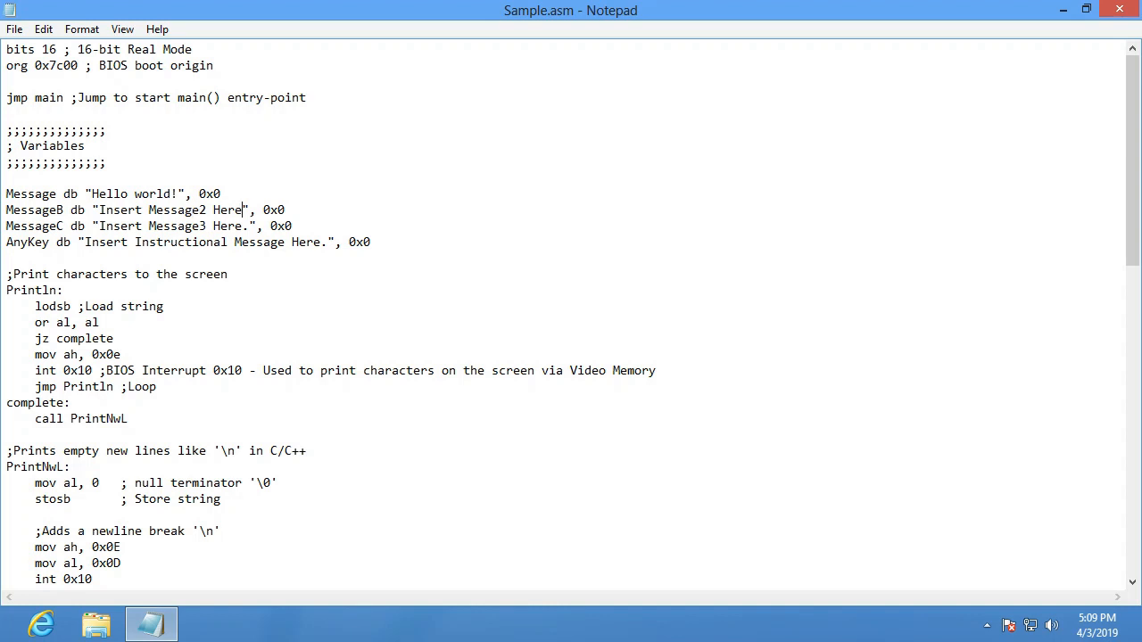
key(Delete)
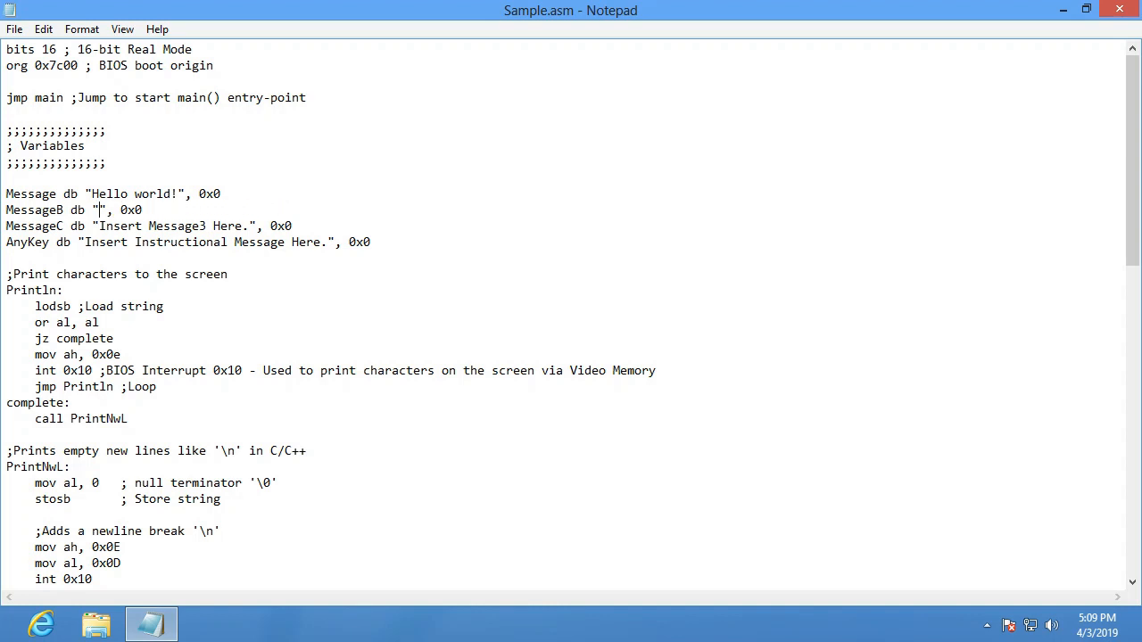
text(Subscribe)
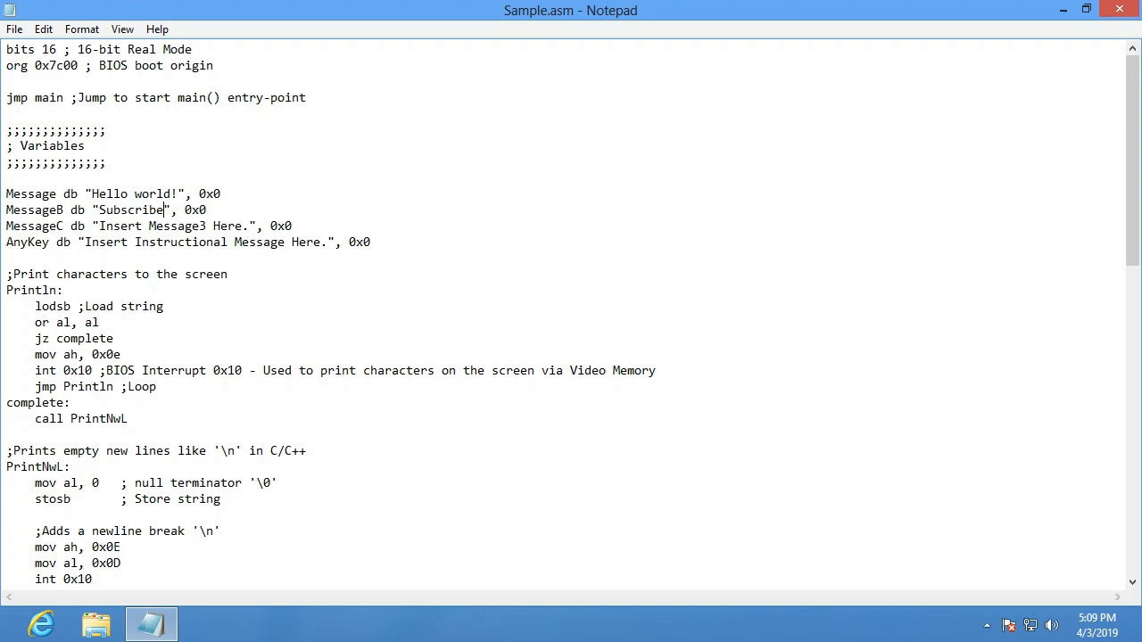
text(to PewDieP)
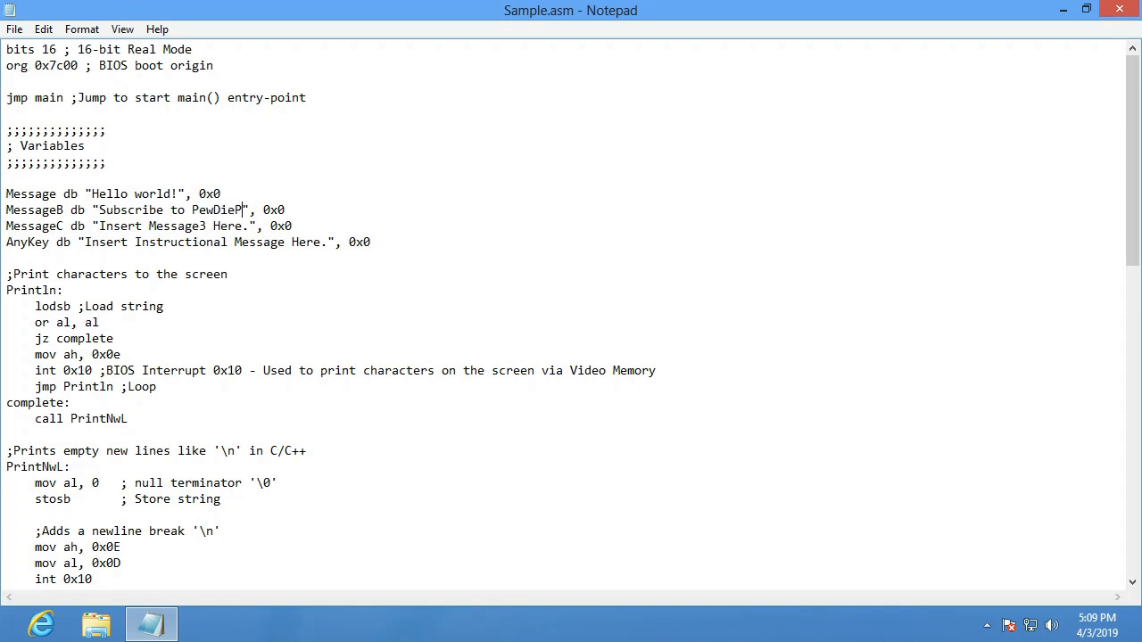
text(ie)
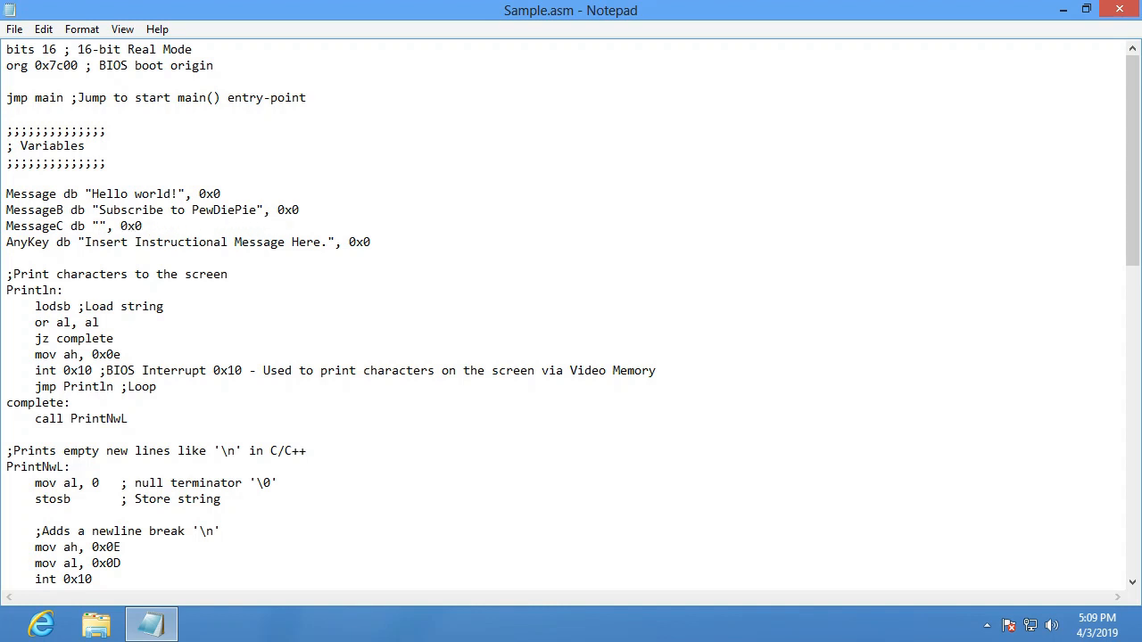
- Set the third message to 'Unsubscribe from T-Series!'
text(Unscr)
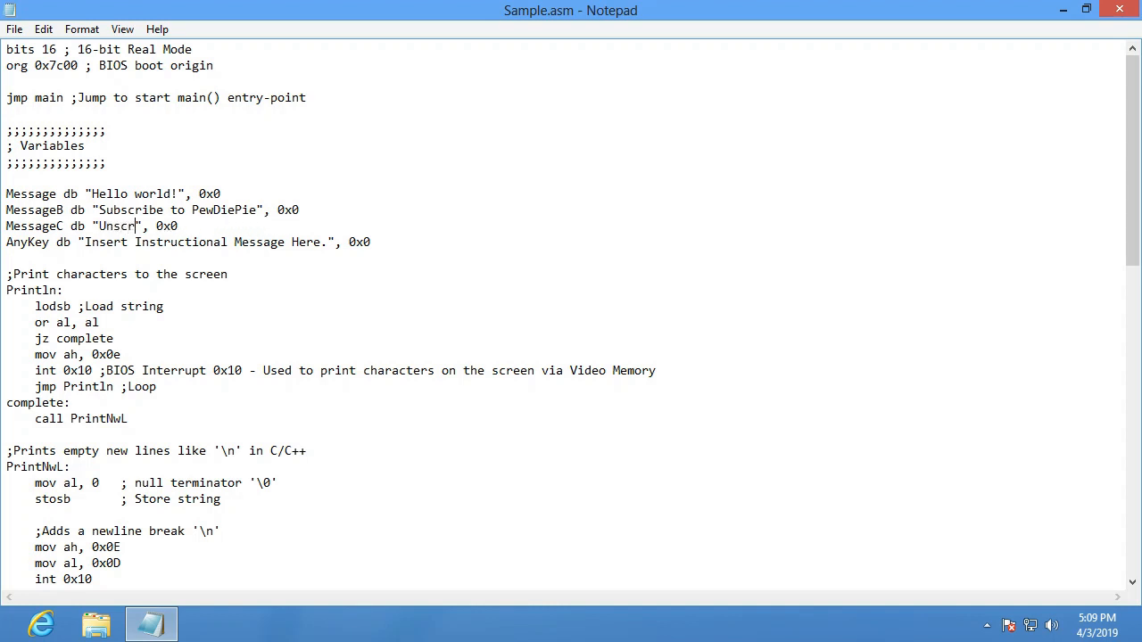
text(ubscribe from)
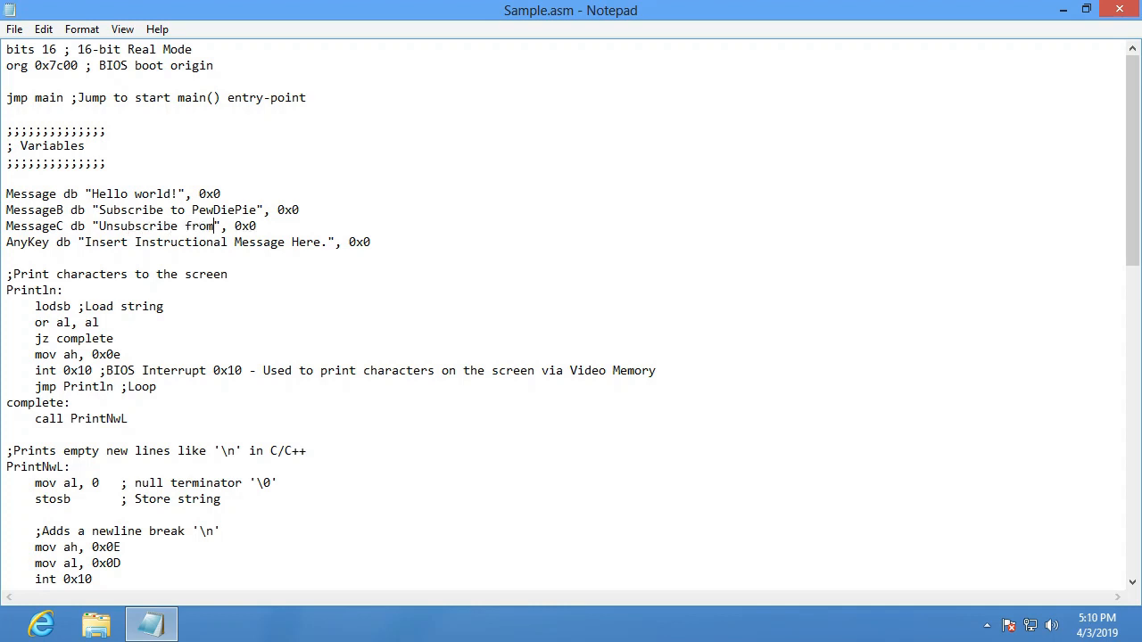
text(T-Seri)
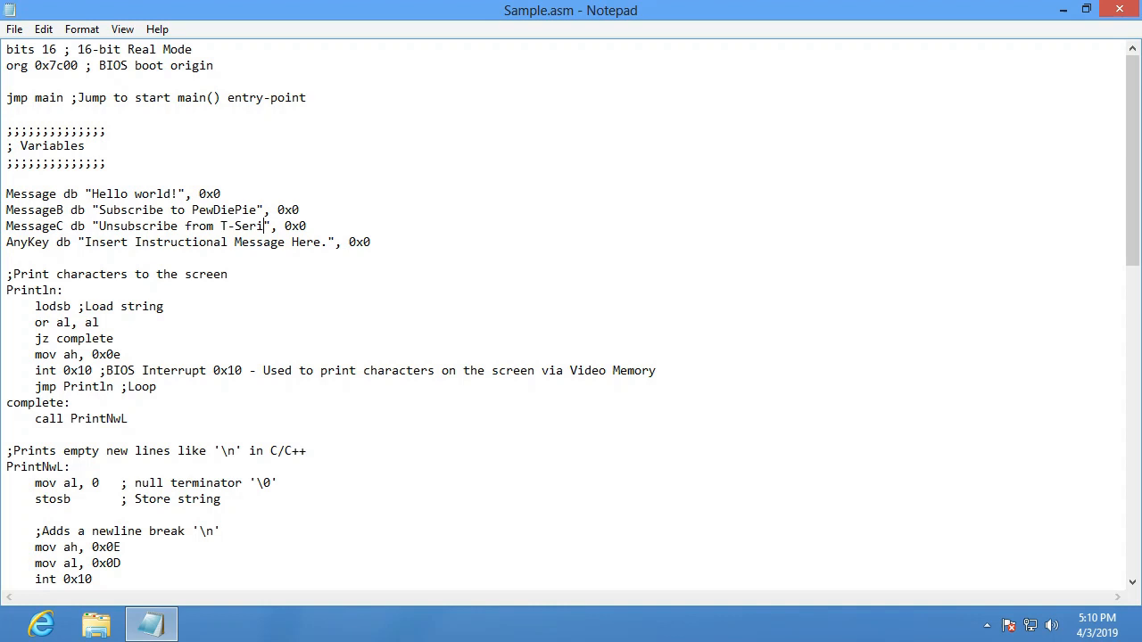
text(es!)
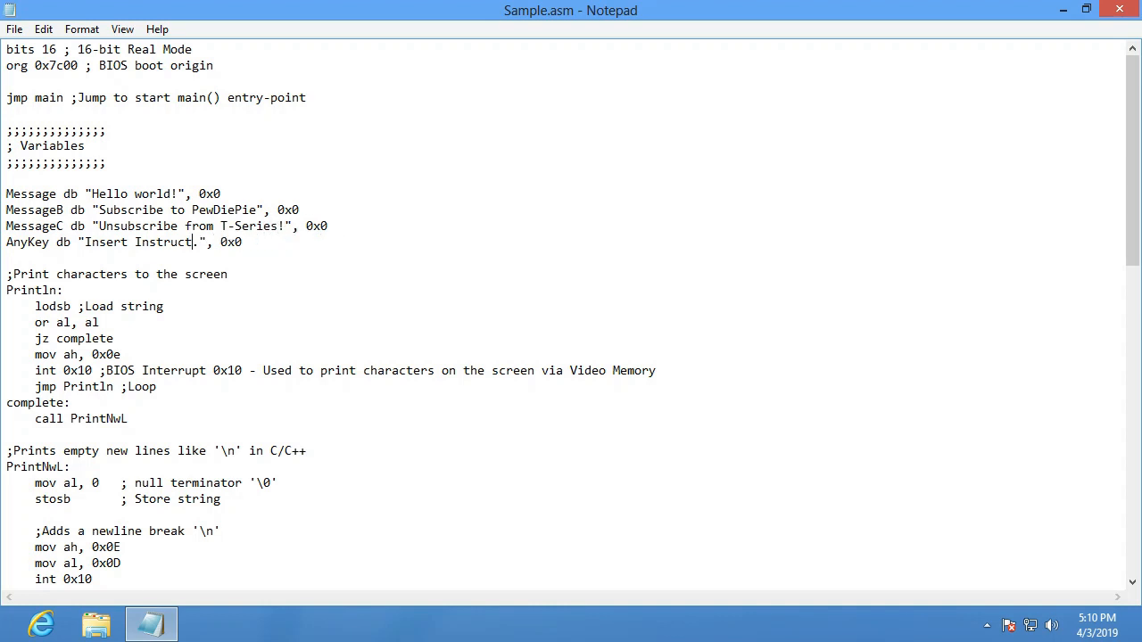
- Change the any-key prompt to 'Your computer will remain like this until you do so', then close Notepad
text(you)
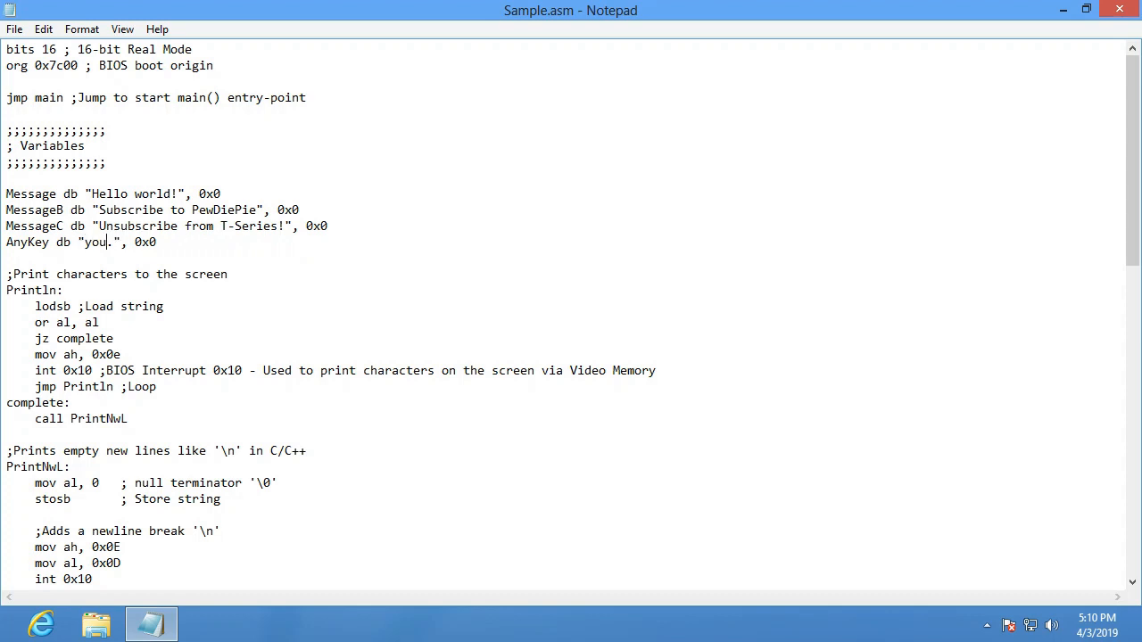
text(Your xc)
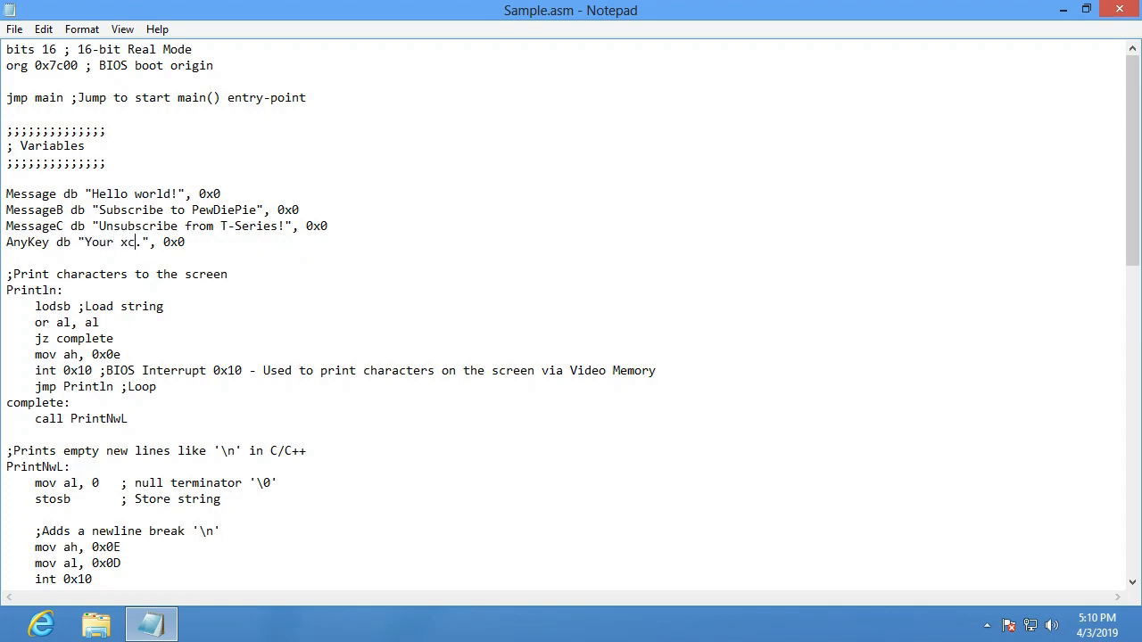
text(omputer)
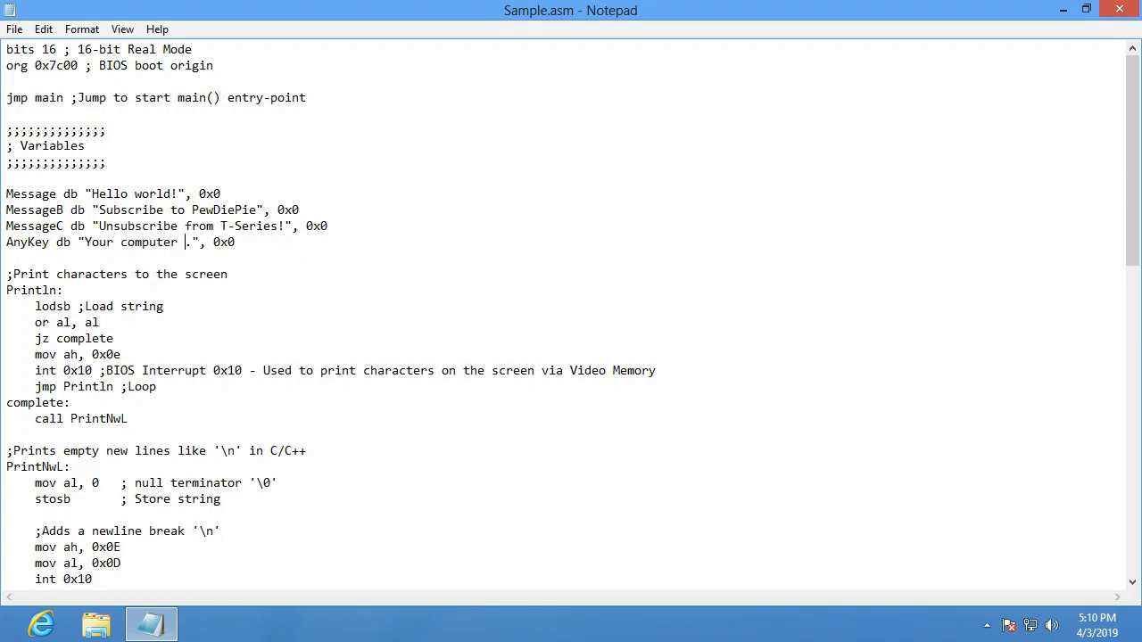
text(will remain)
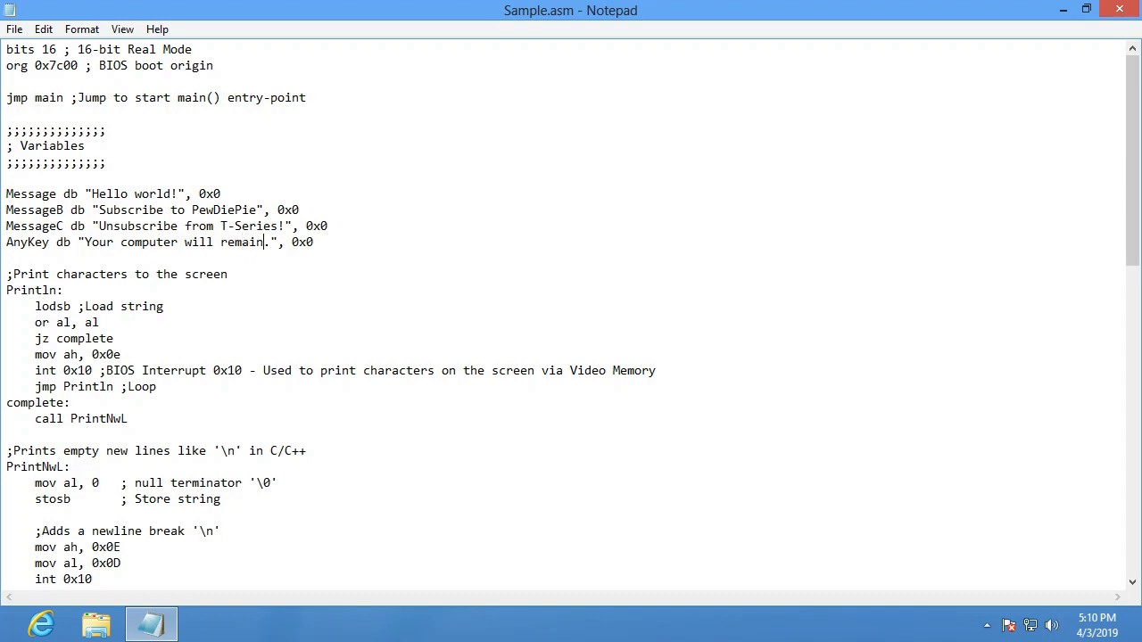
text(like this un)
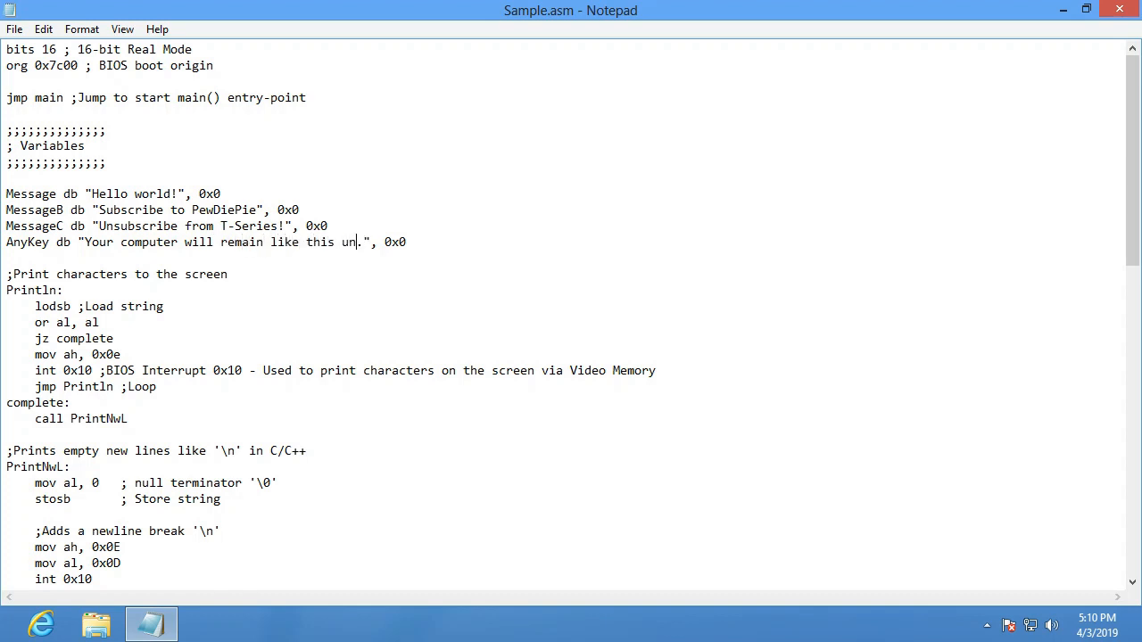
text(til)
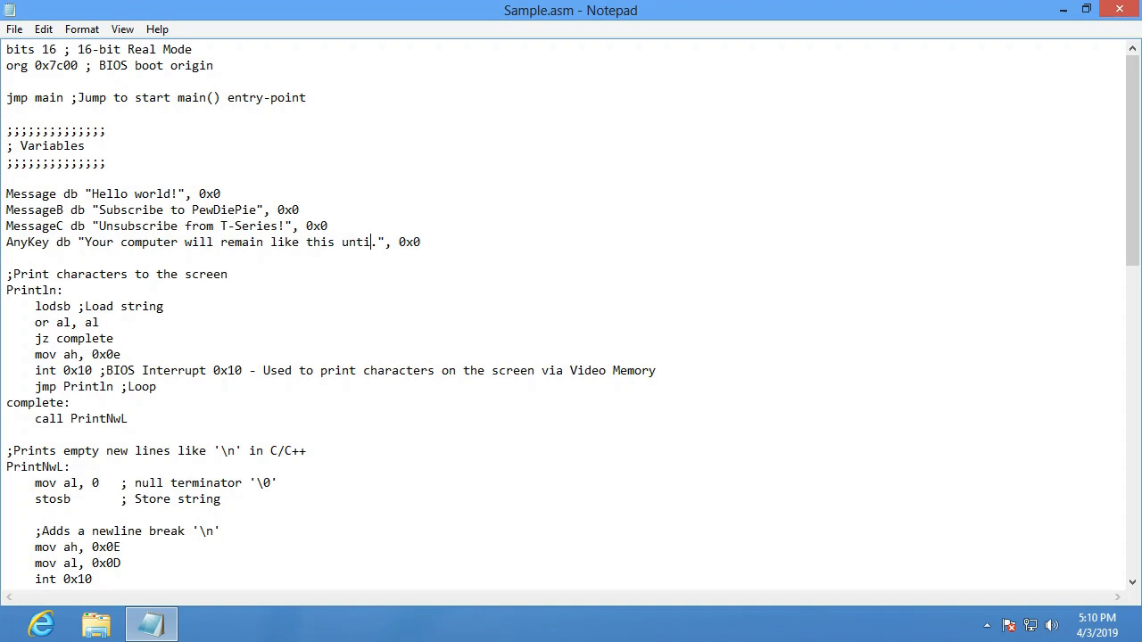
text(you so)
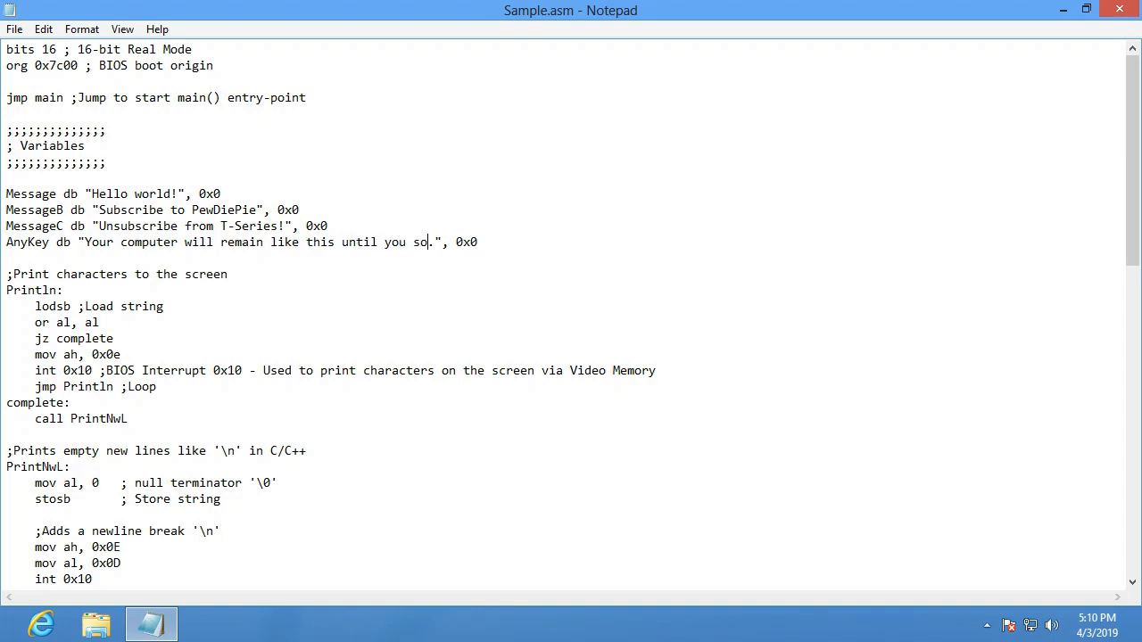
text(do)
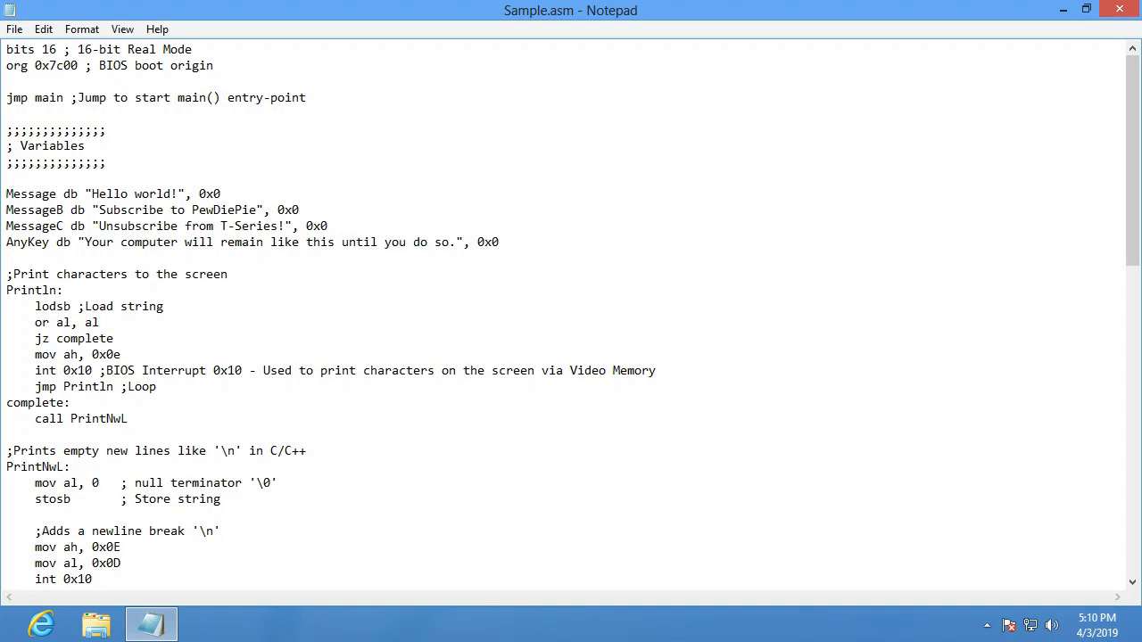
click(14, 28)
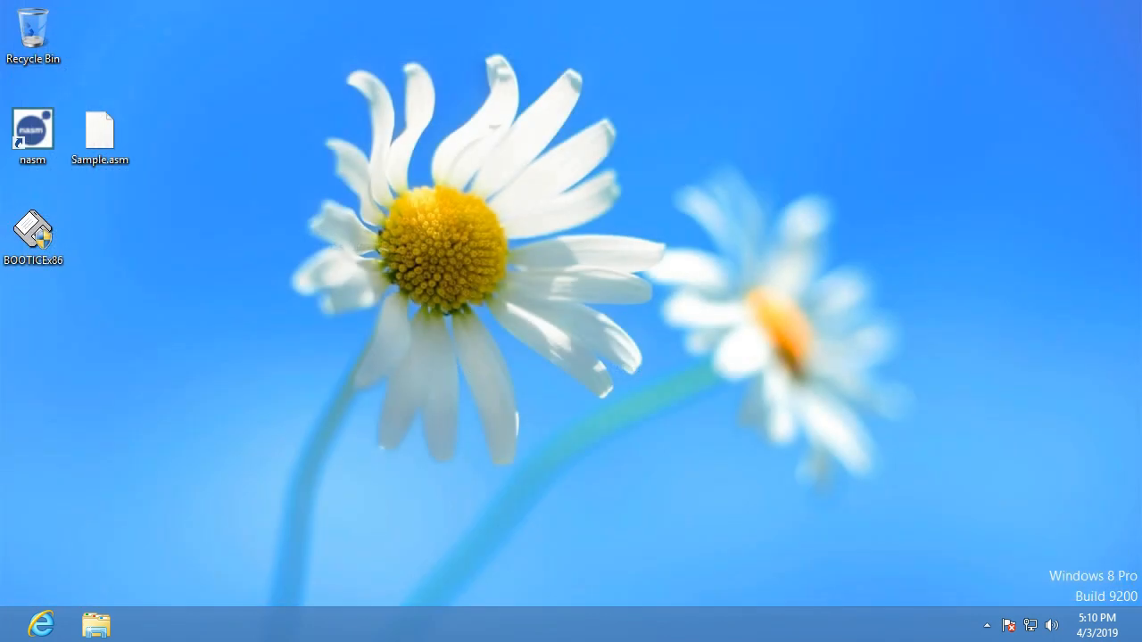
- Select the nasm shortcut on the desktop
click(33, 129)
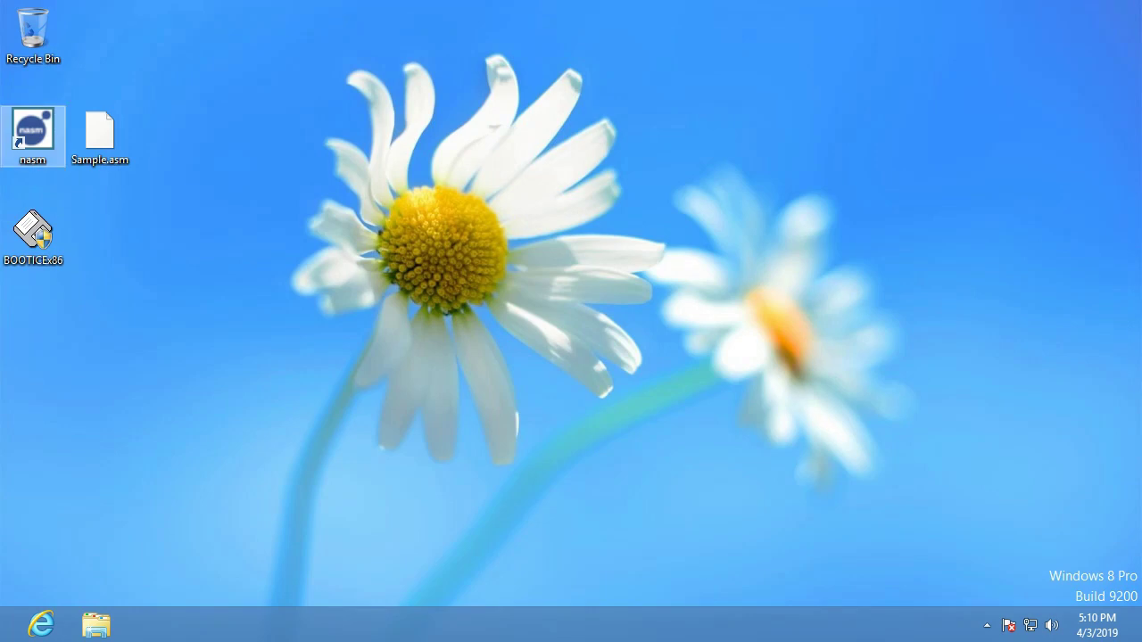
- Assemble the desktop Sample.asm into flat binary Sample.bin with nasm -f bin -o
double_click(33, 130)
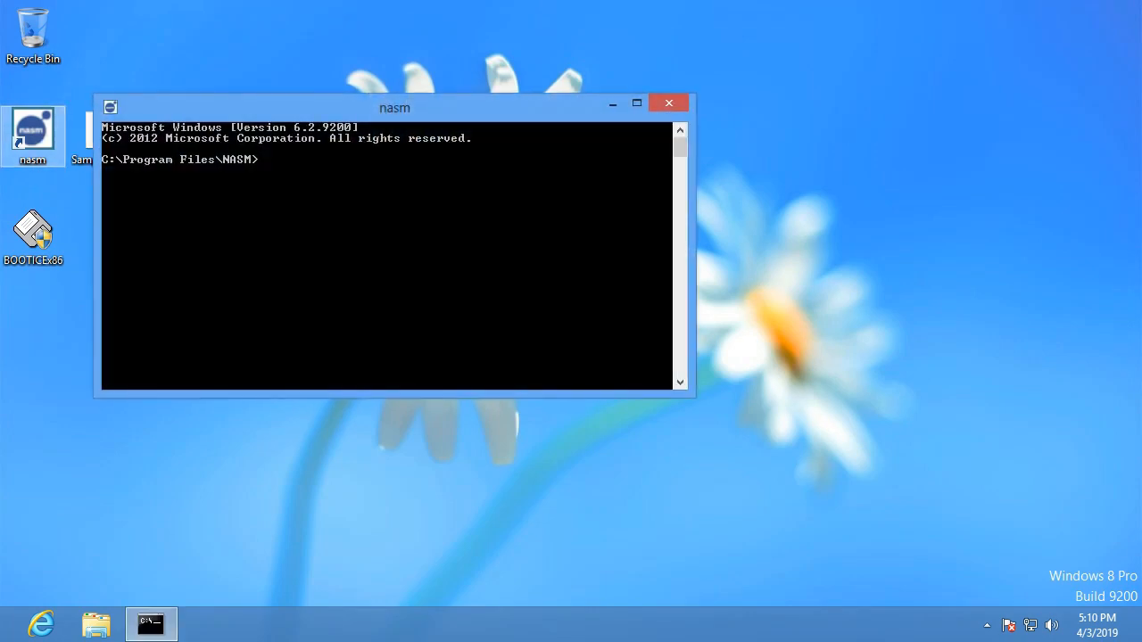
drag(394, 107, 733, 98)
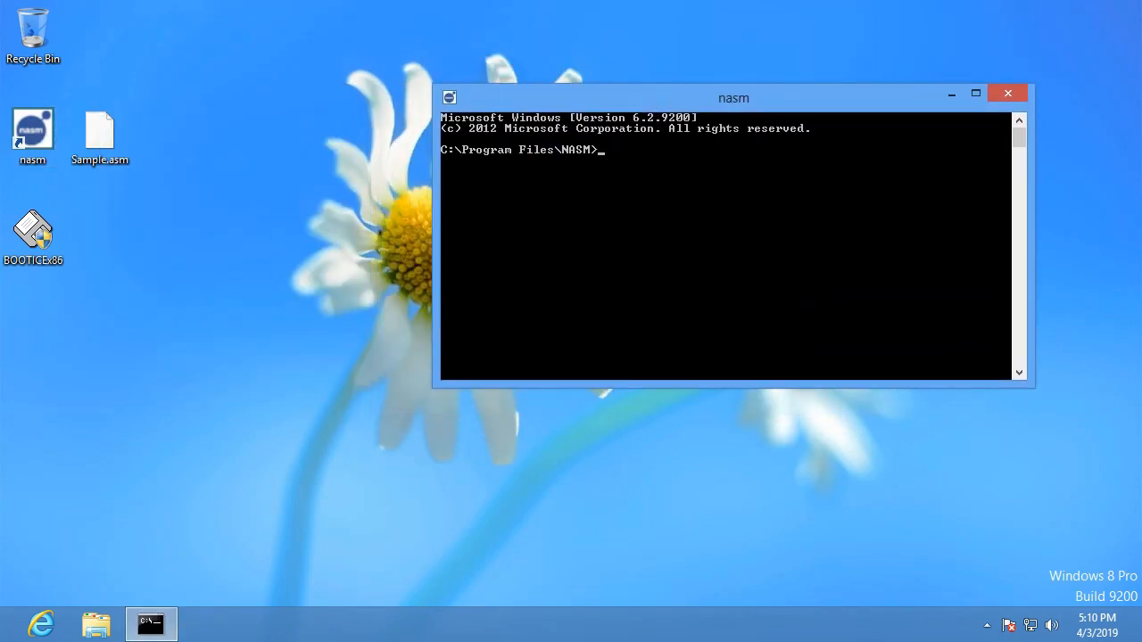
click(975, 93)
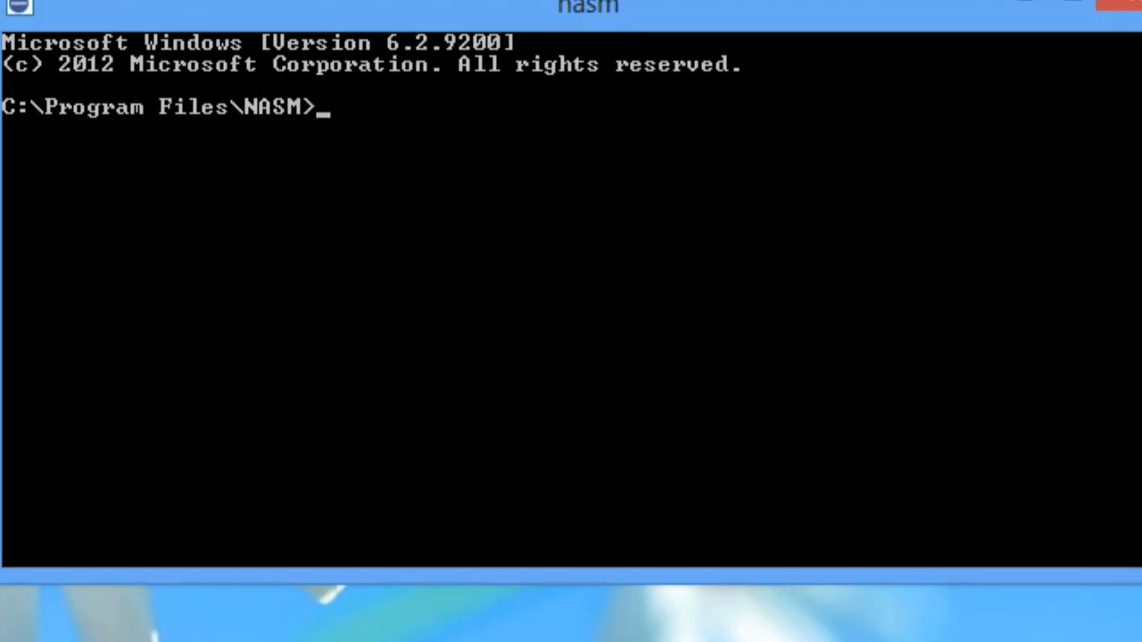
text(nasm)
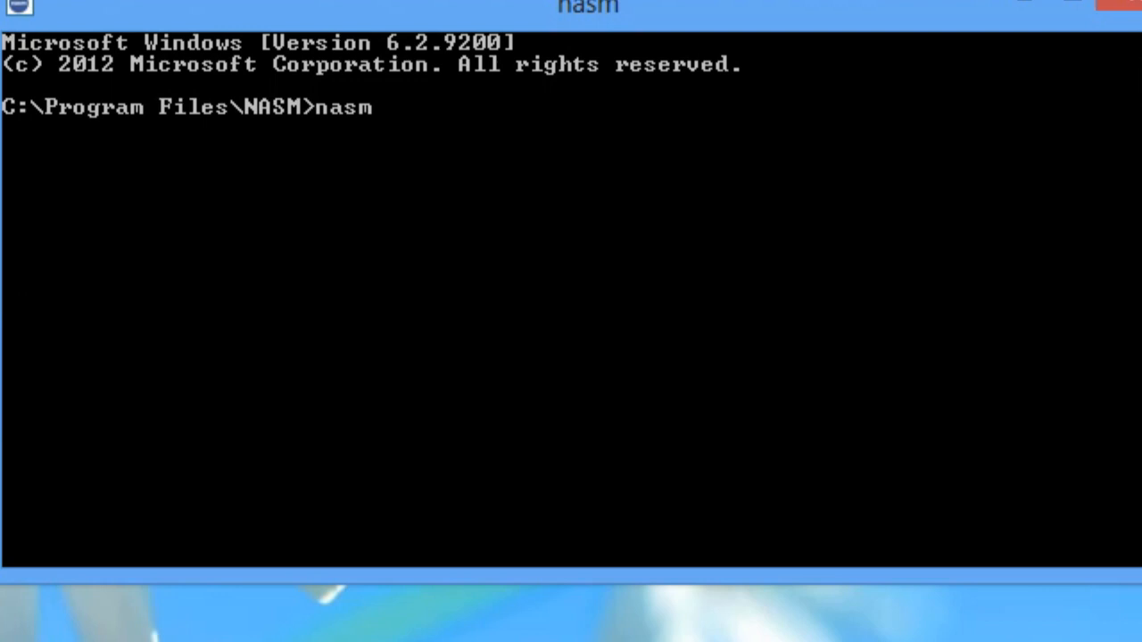
text("C:\Users\JoHn DoE\Desktop\Sample.asm" -)
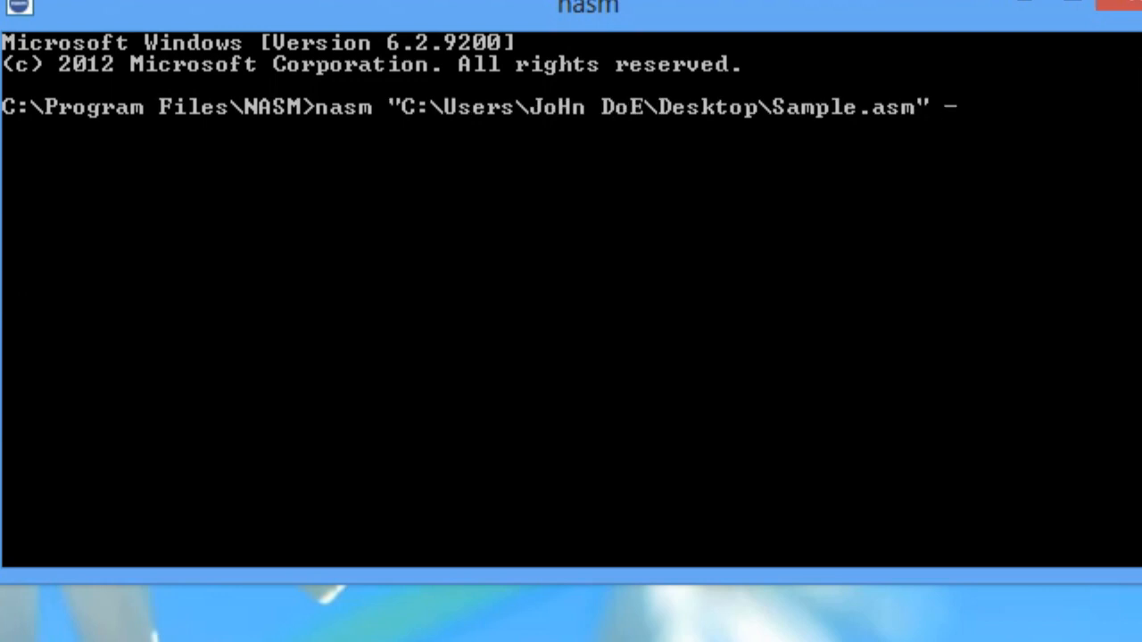
text(f bin)
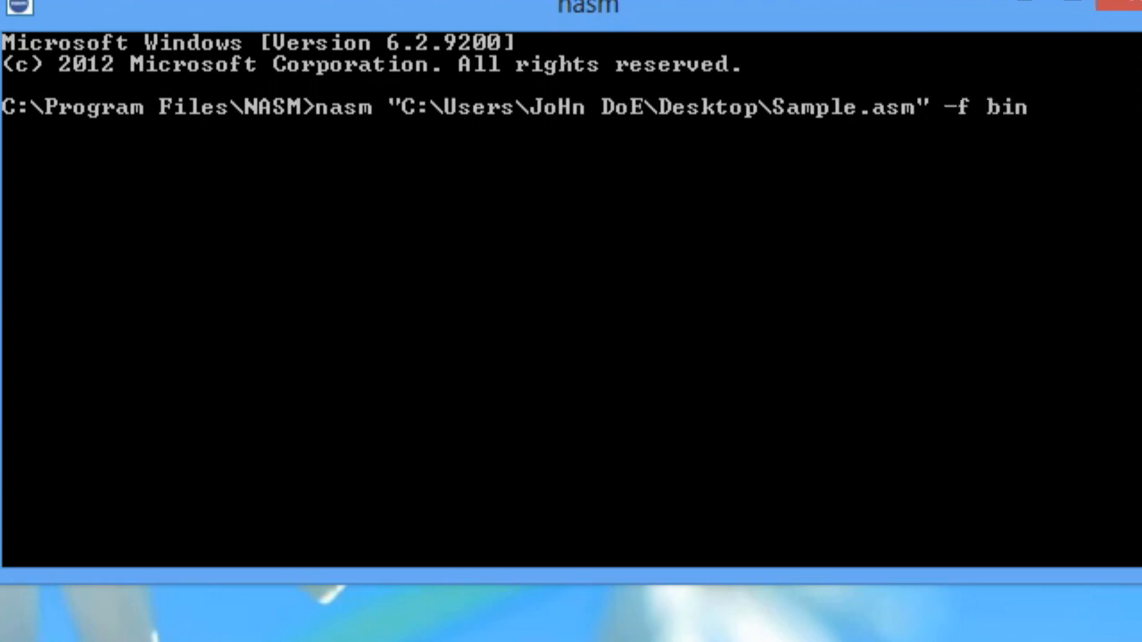
text(-o)
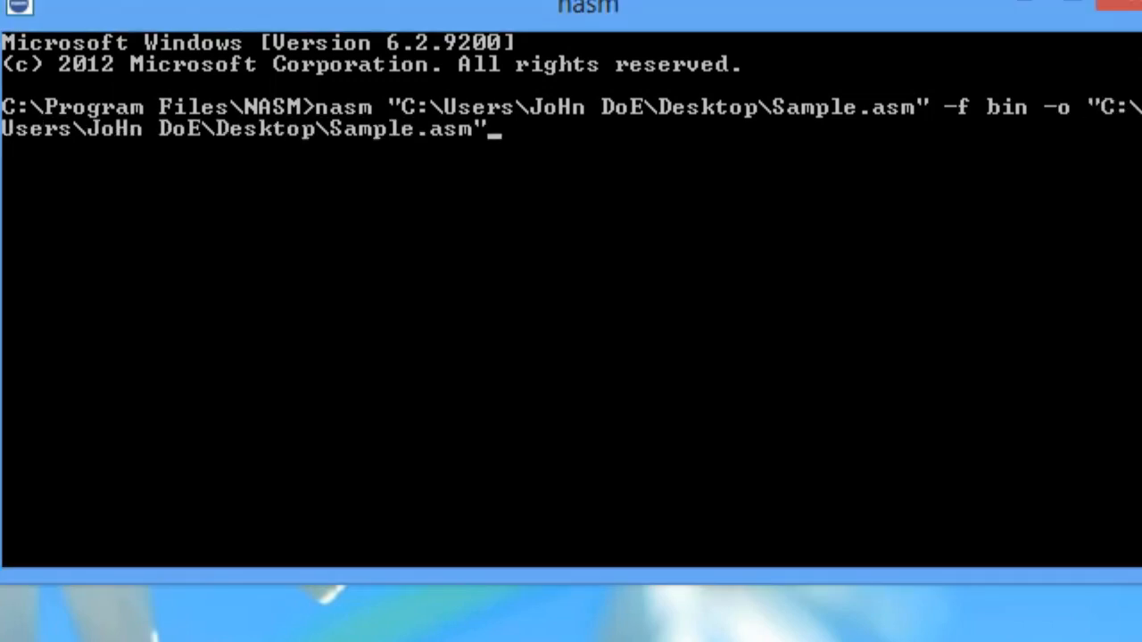
key(Backspace)
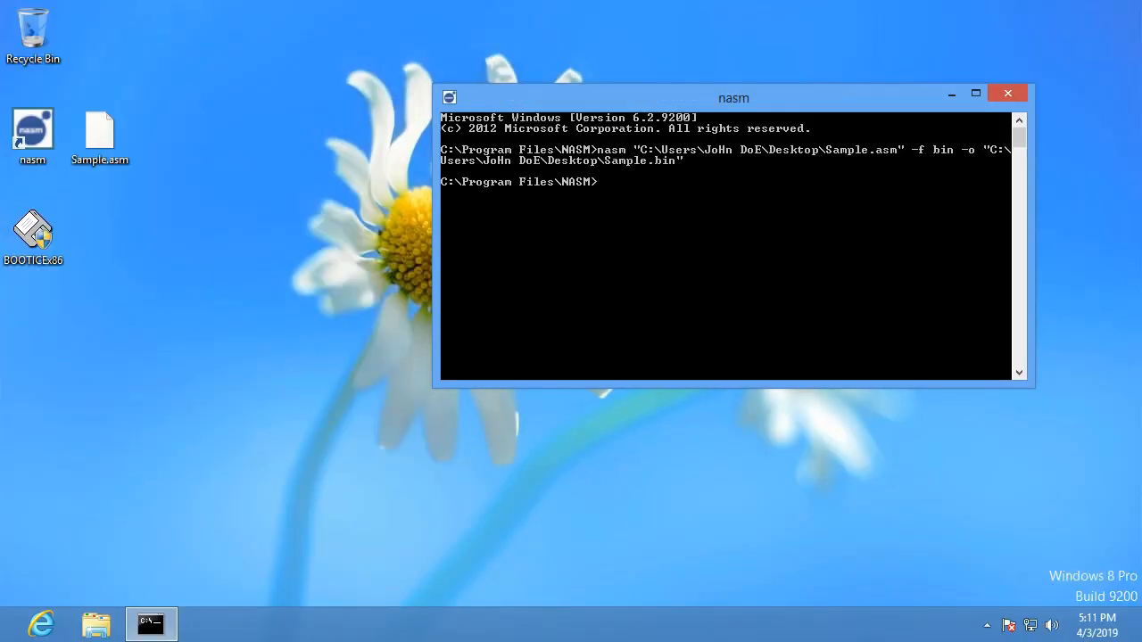
- Refresh the desktop so Sample.bin appears beside Sample.asm
key(Return)
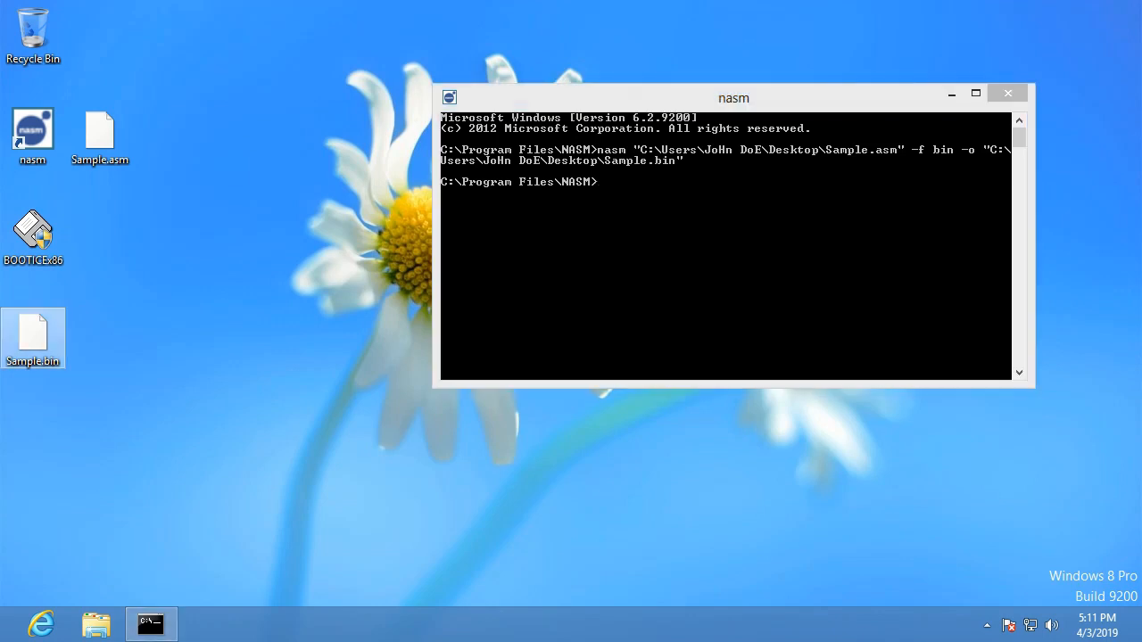
mouse_move(33, 335)
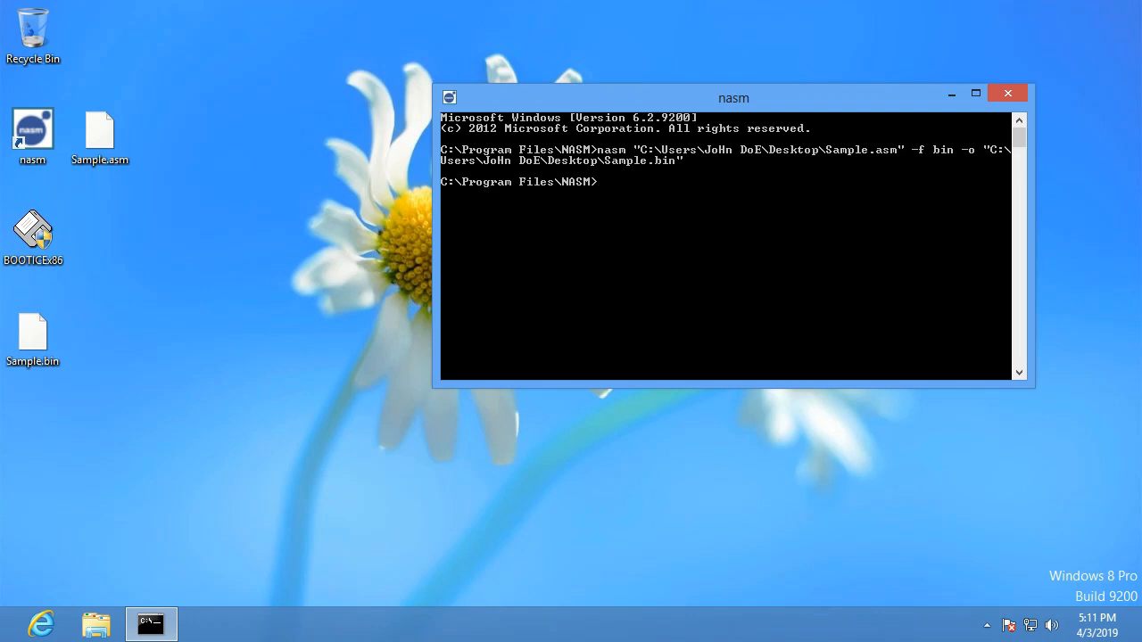
- Close the NASM prompt and launch BOOTICEx86 with administrator approval
click(1007, 93)
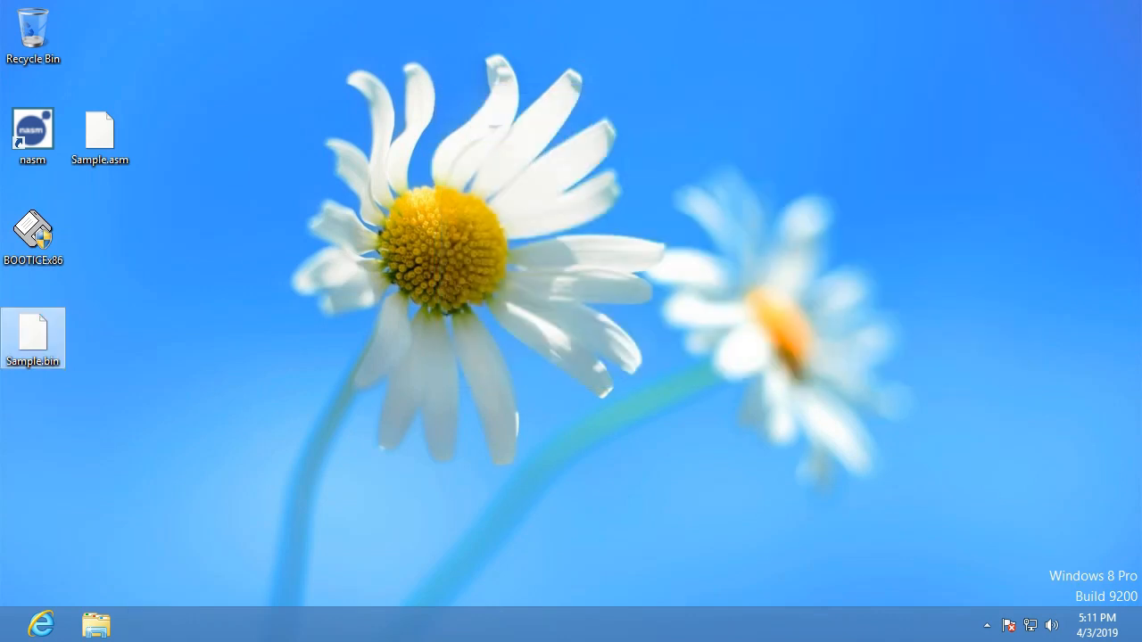
double_click(33, 230)
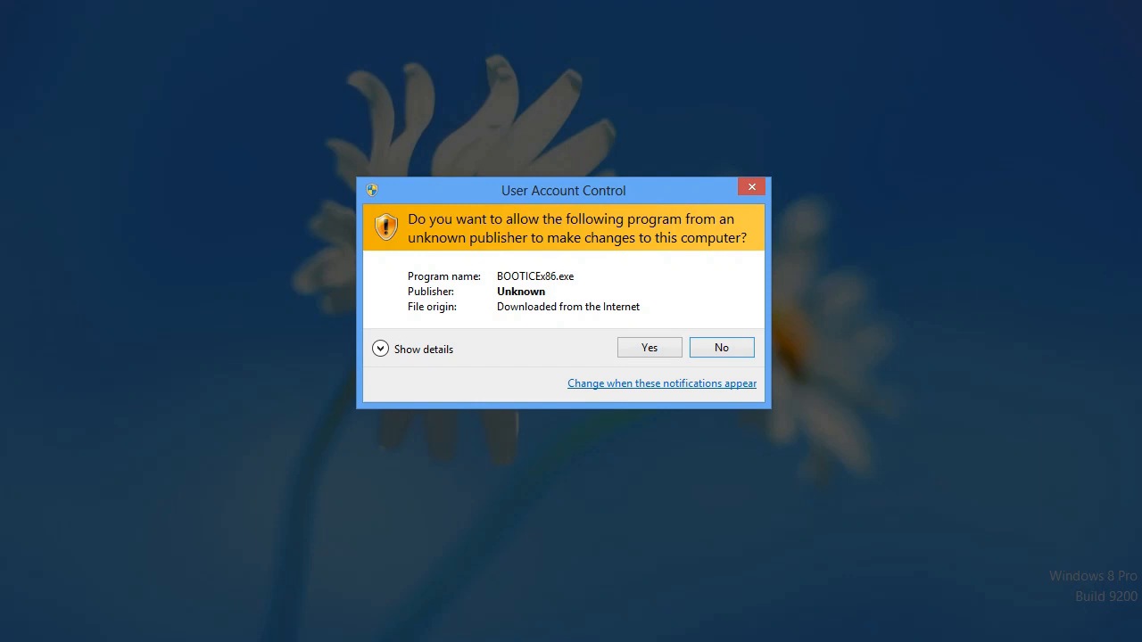
click(649, 347)
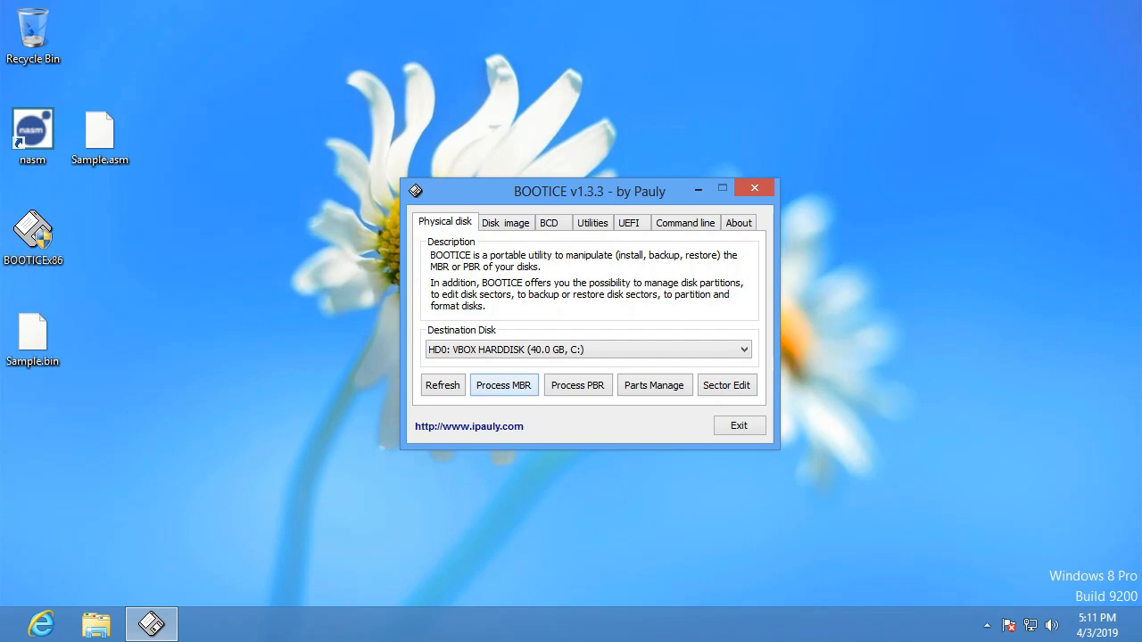
- Restore Sample.bin onto the VBOX hard disk's MBR using BOOTICE's Restore MBR
click(504, 384)
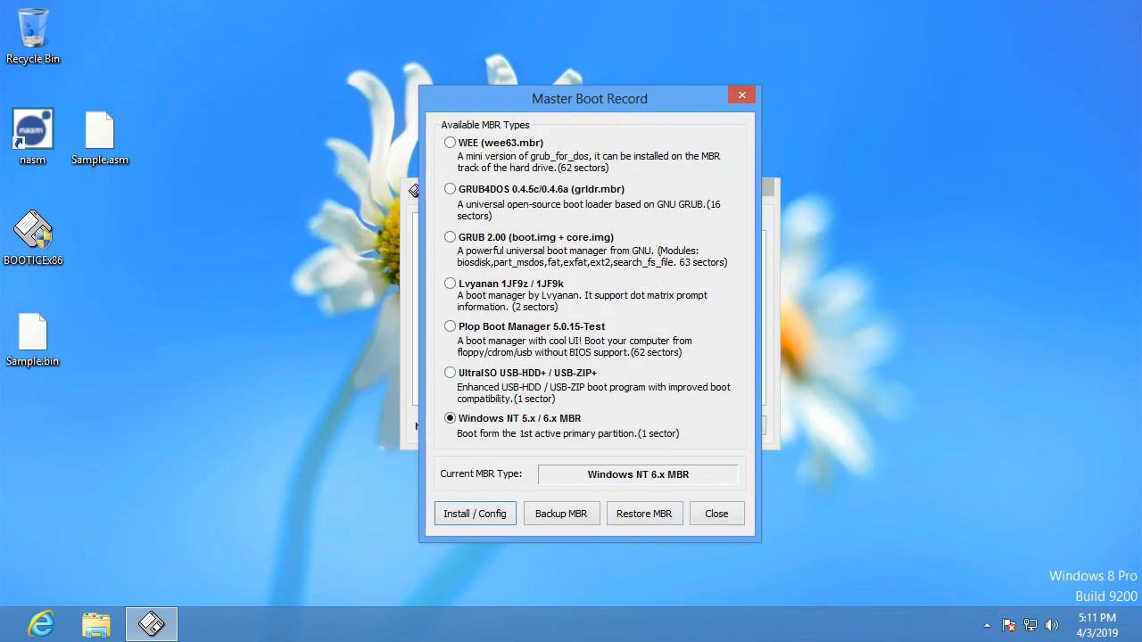
drag(589, 98, 729, 68)
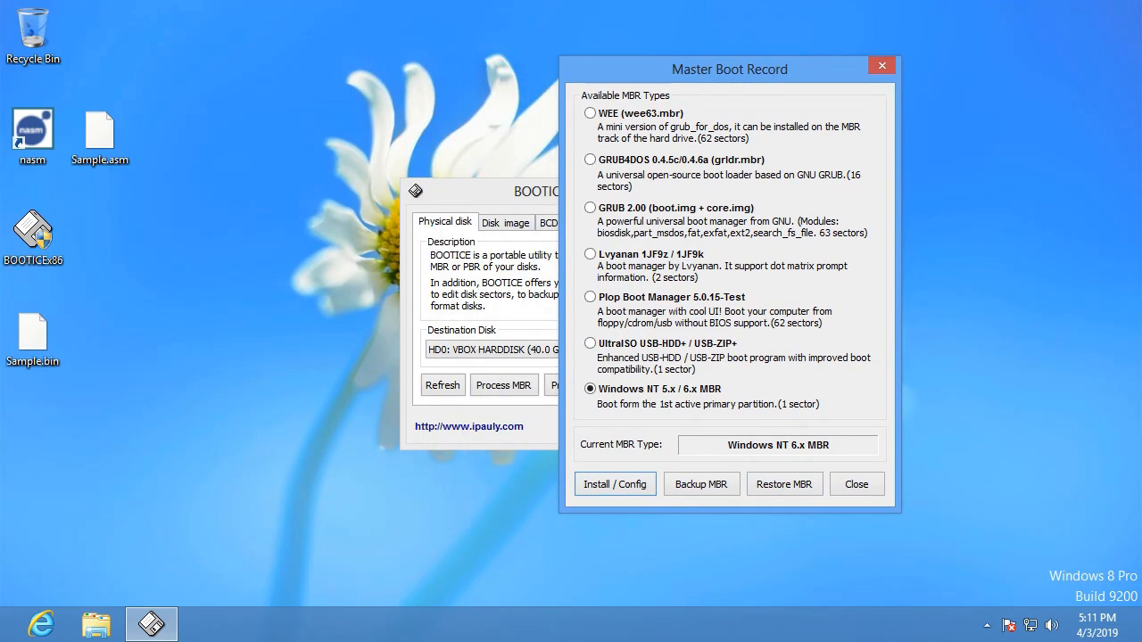
click(784, 484)
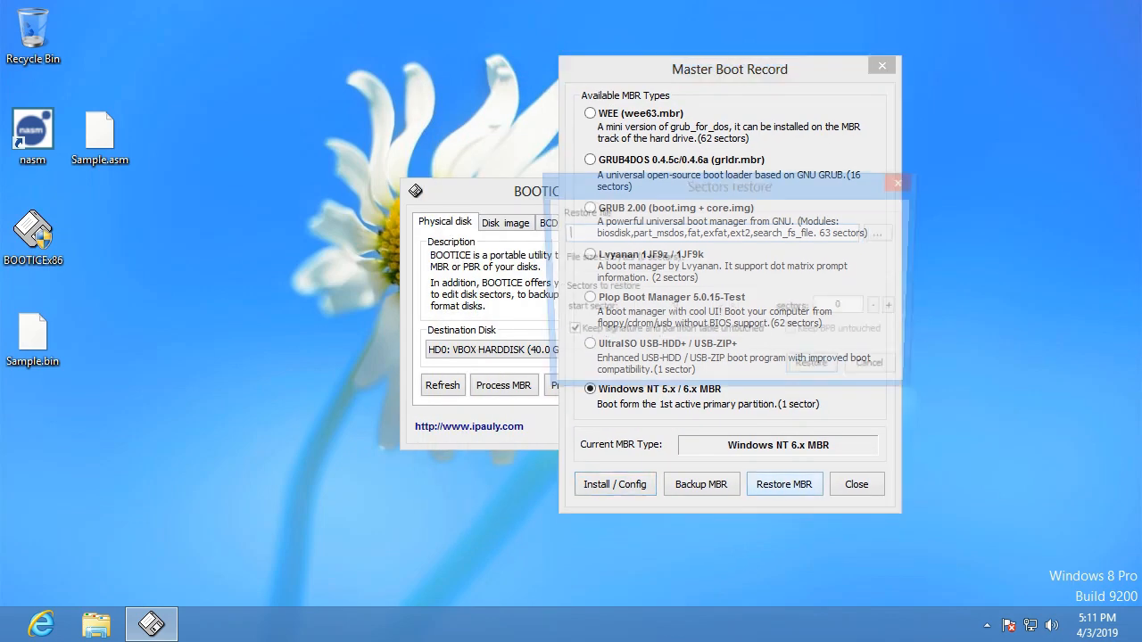
click(784, 483)
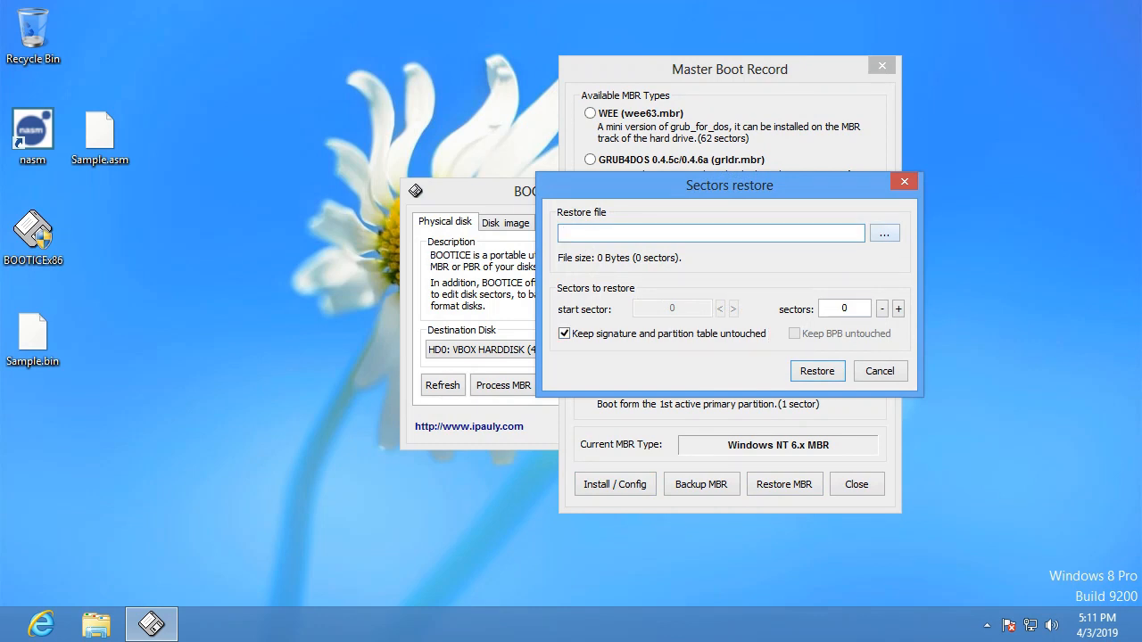
click(885, 233)
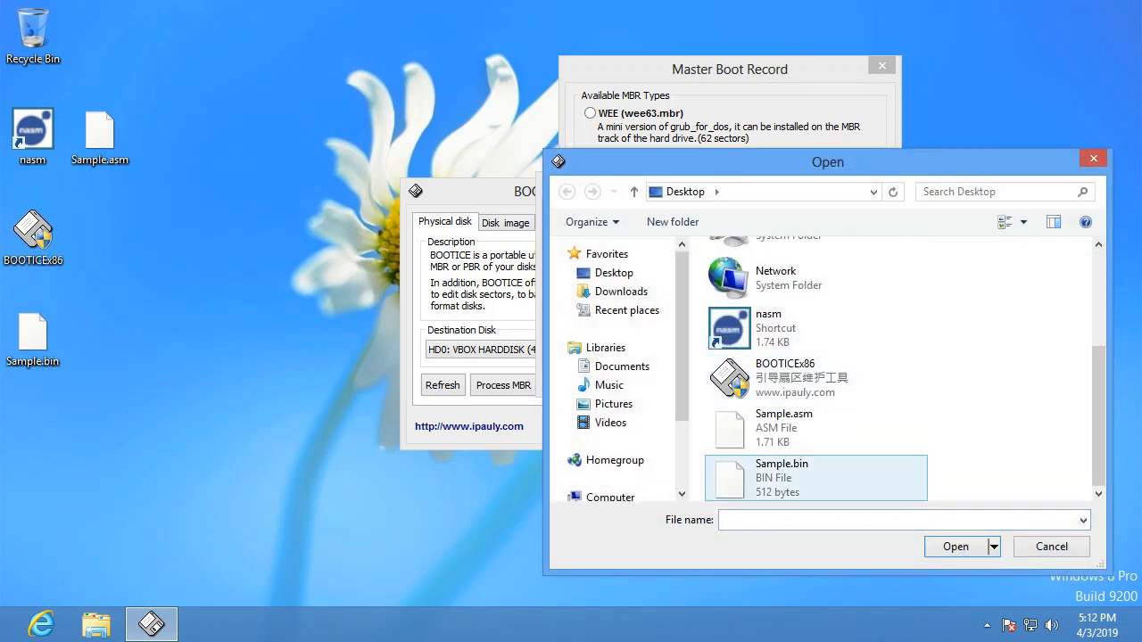
click(955, 546)
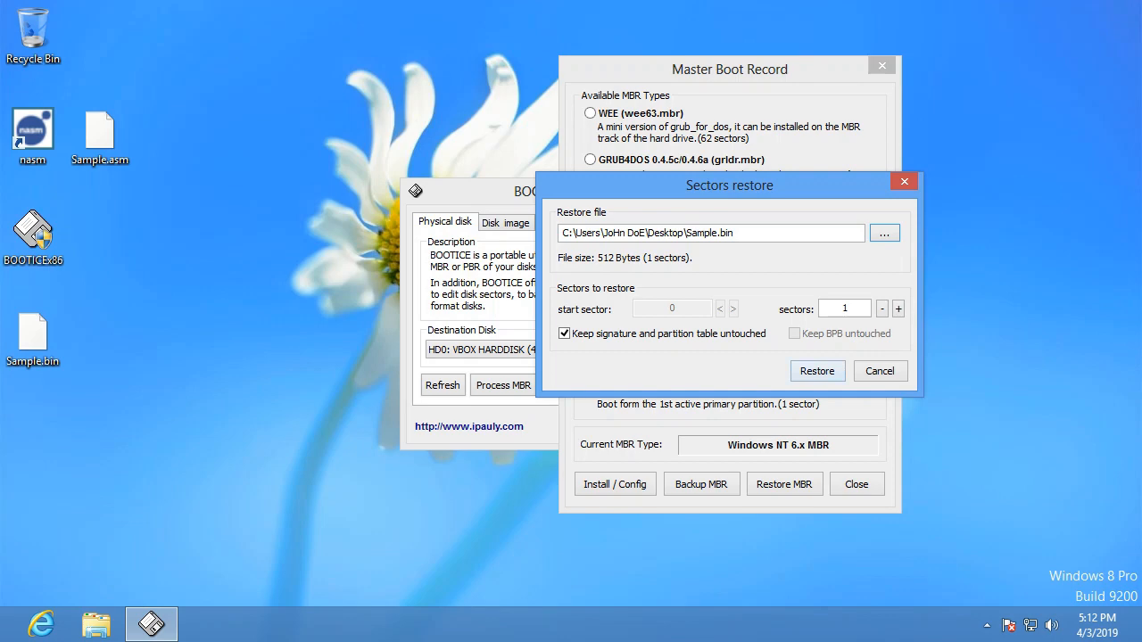
click(816, 371)
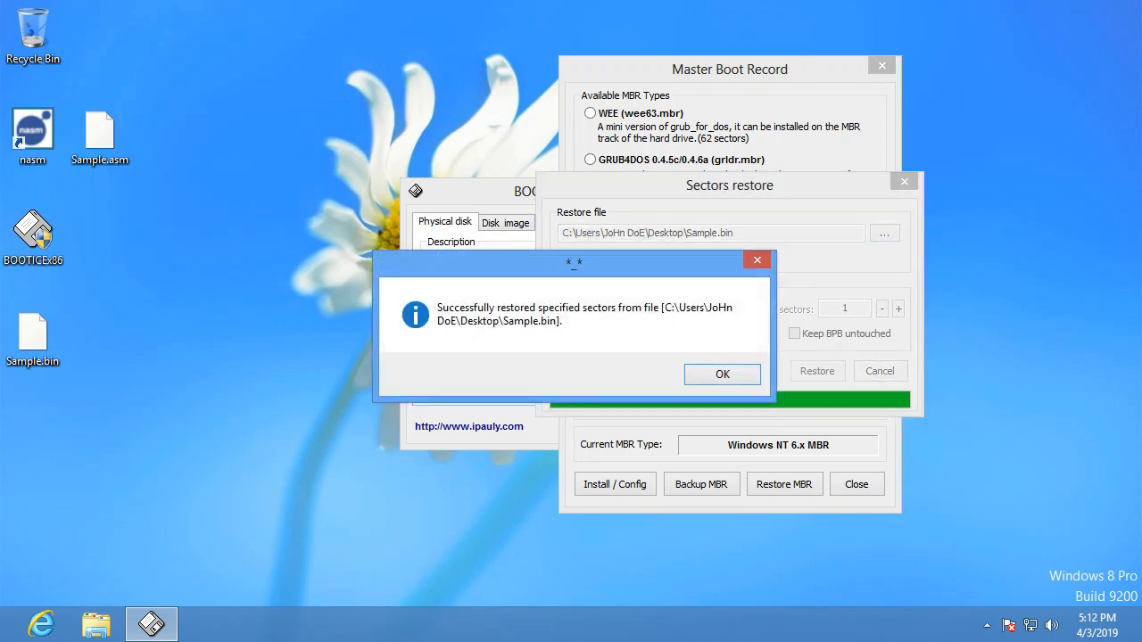
click(722, 374)
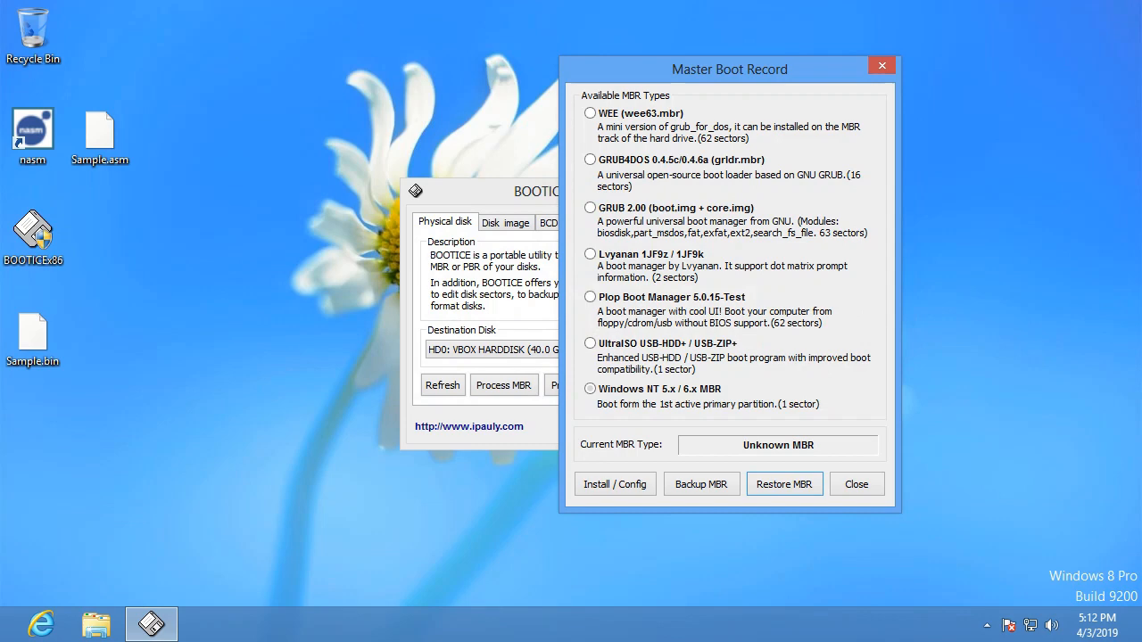
- Close the Master Boot Record window and reset the VM to boot the custom sector
click(855, 484)
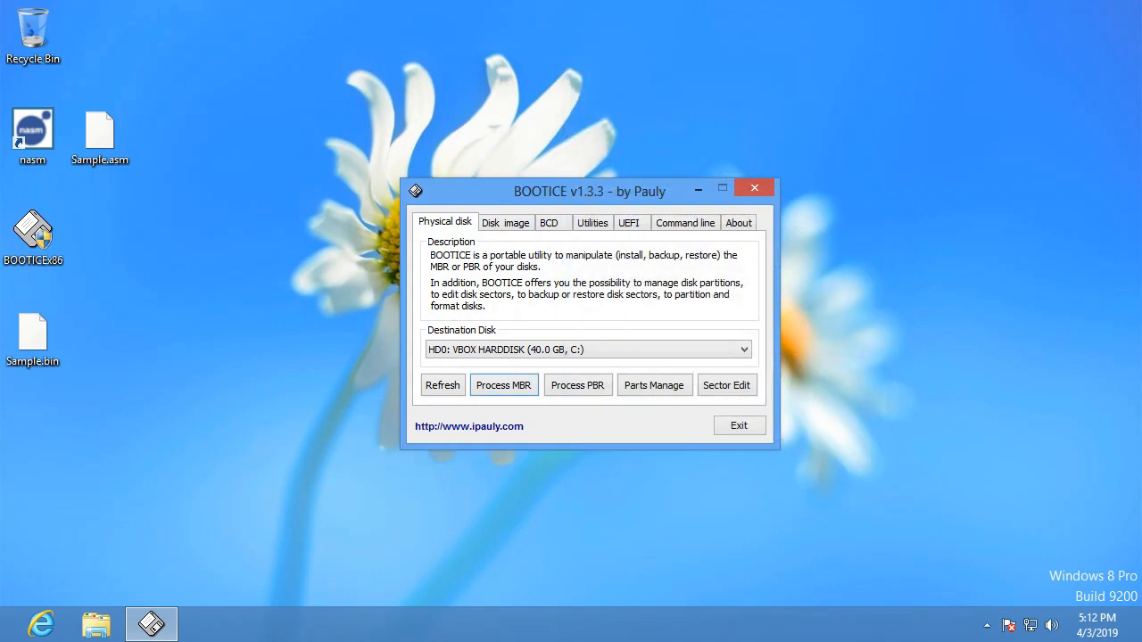
key(ctrl+alt+delete)
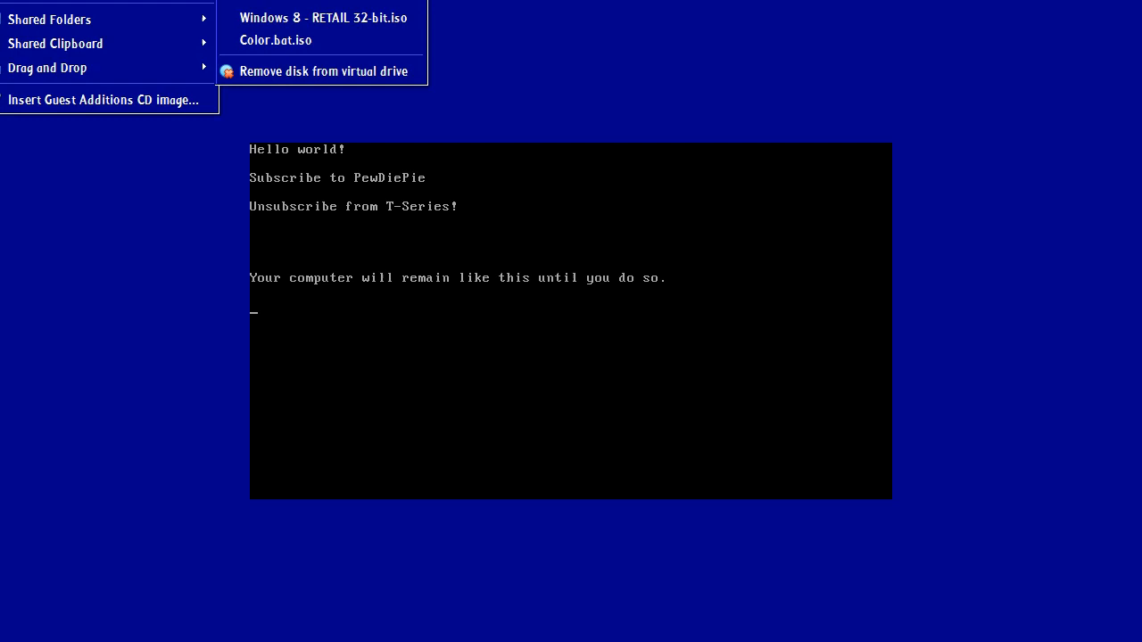
- Insert the Windows 8 installation disc image and dismiss the application error
click(326, 17)
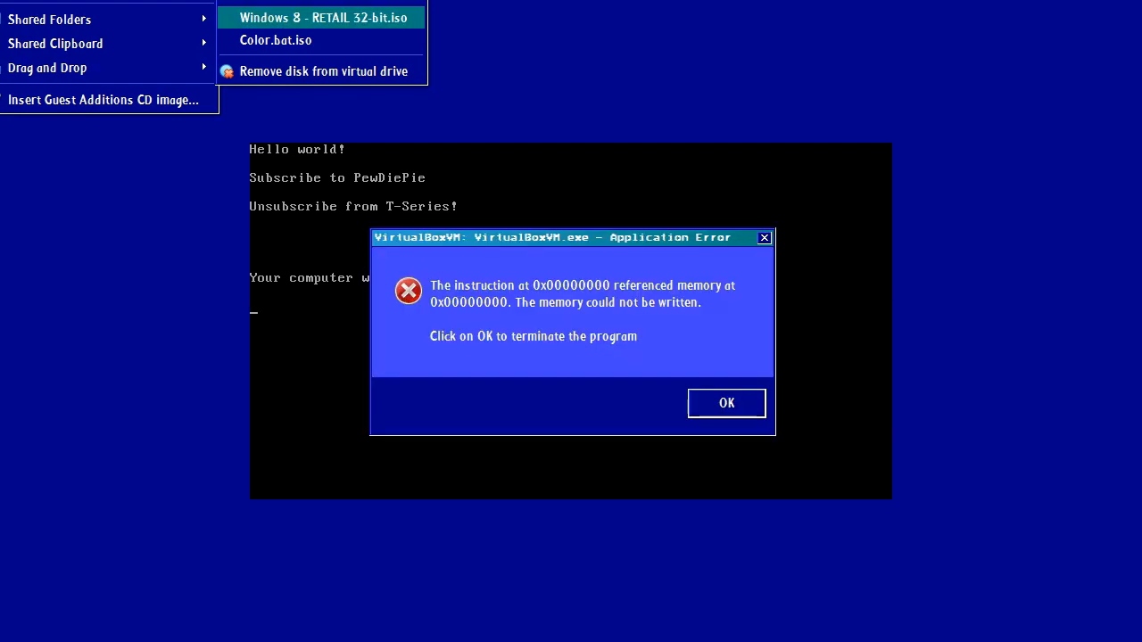
click(727, 402)
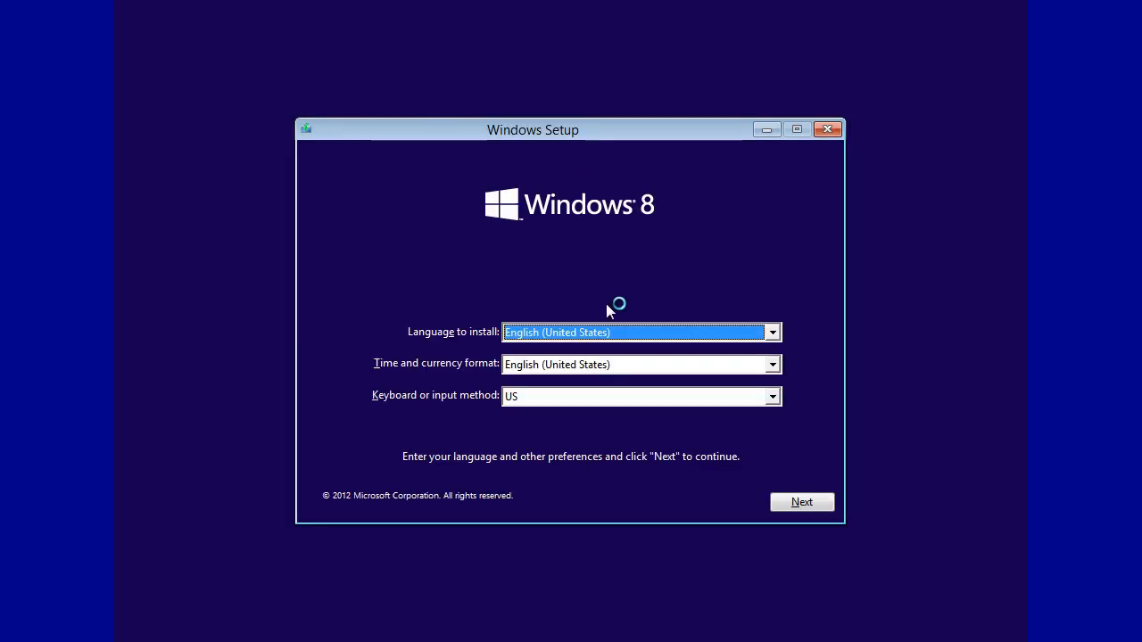
- Accept the default language settings, choose Repair your computer, and open the troubleshooting tools
click(801, 501)
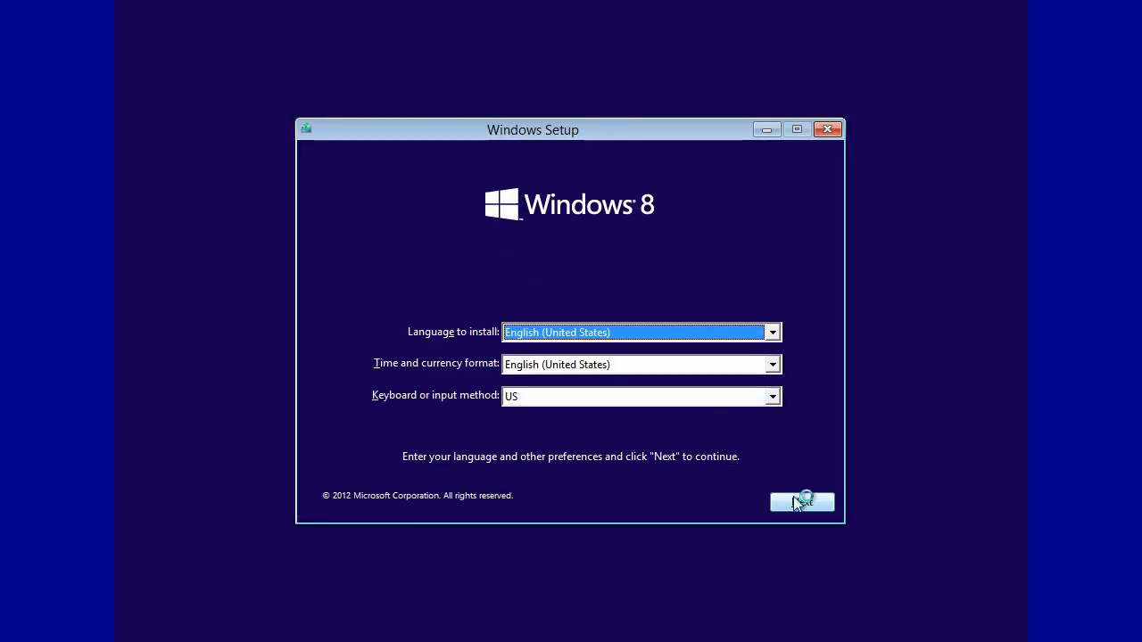
click(801, 502)
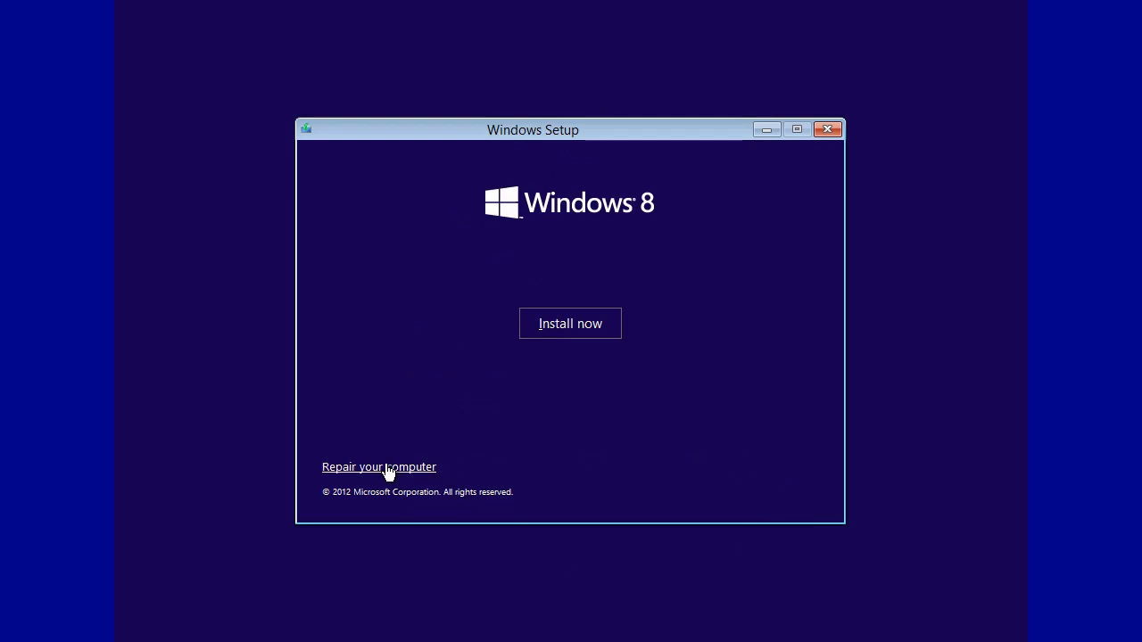
click(379, 467)
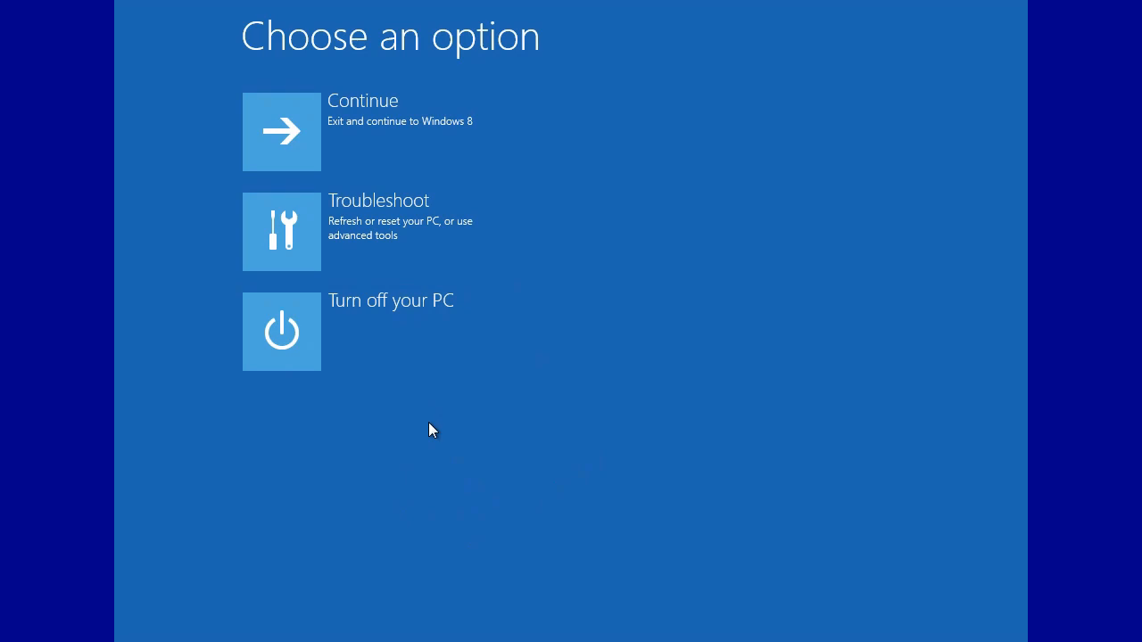
mouse_move(464, 234)
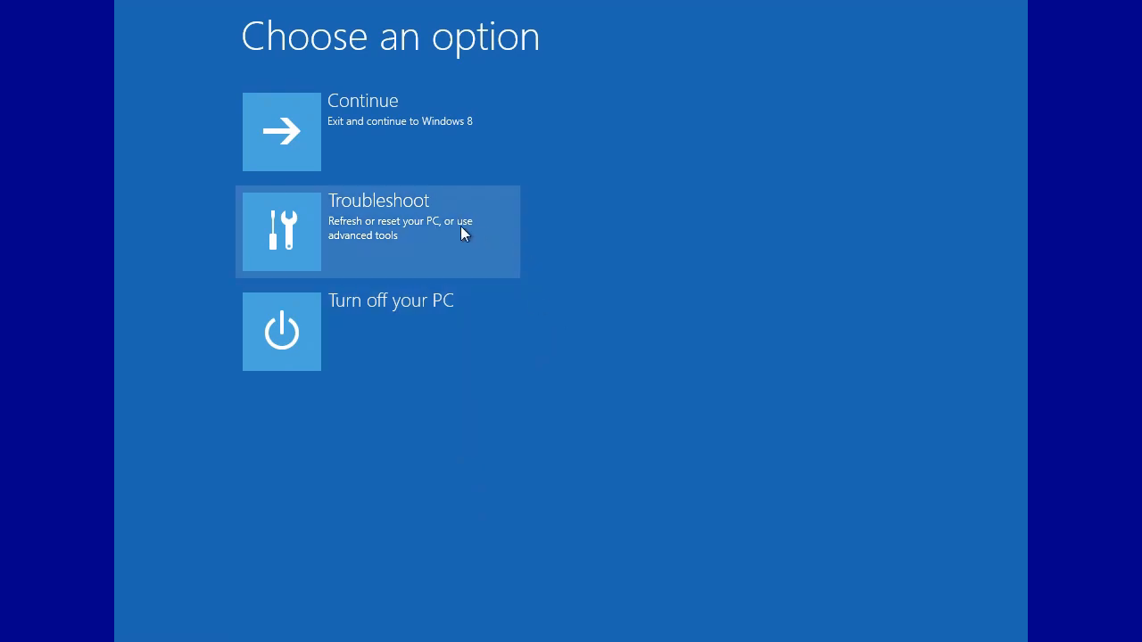
mouse_move(384, 105)
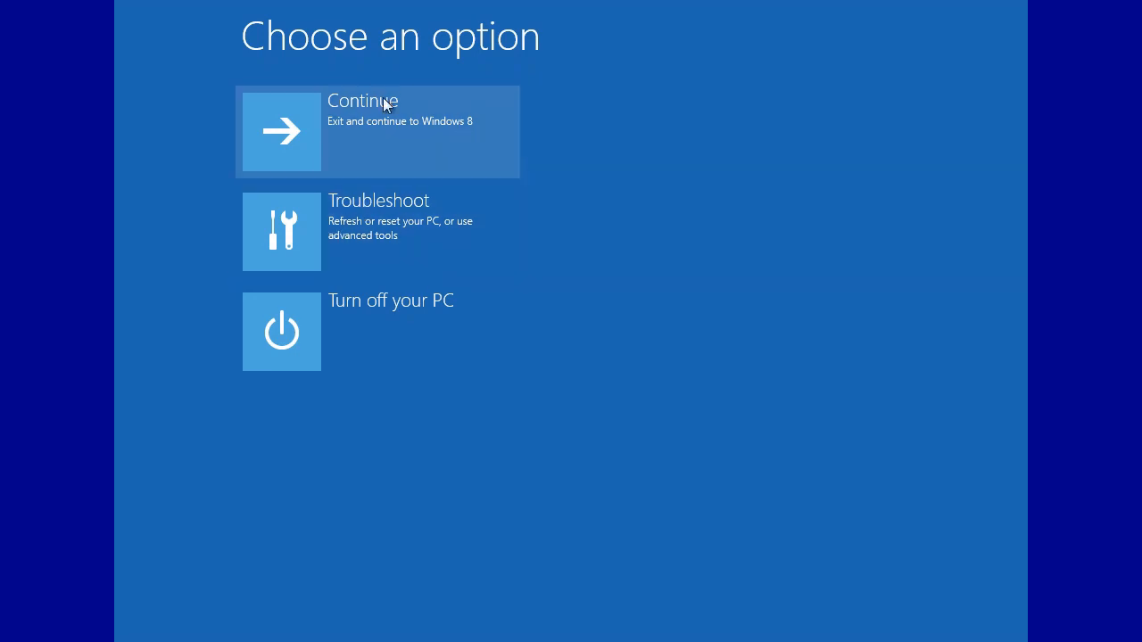
mouse_move(374, 243)
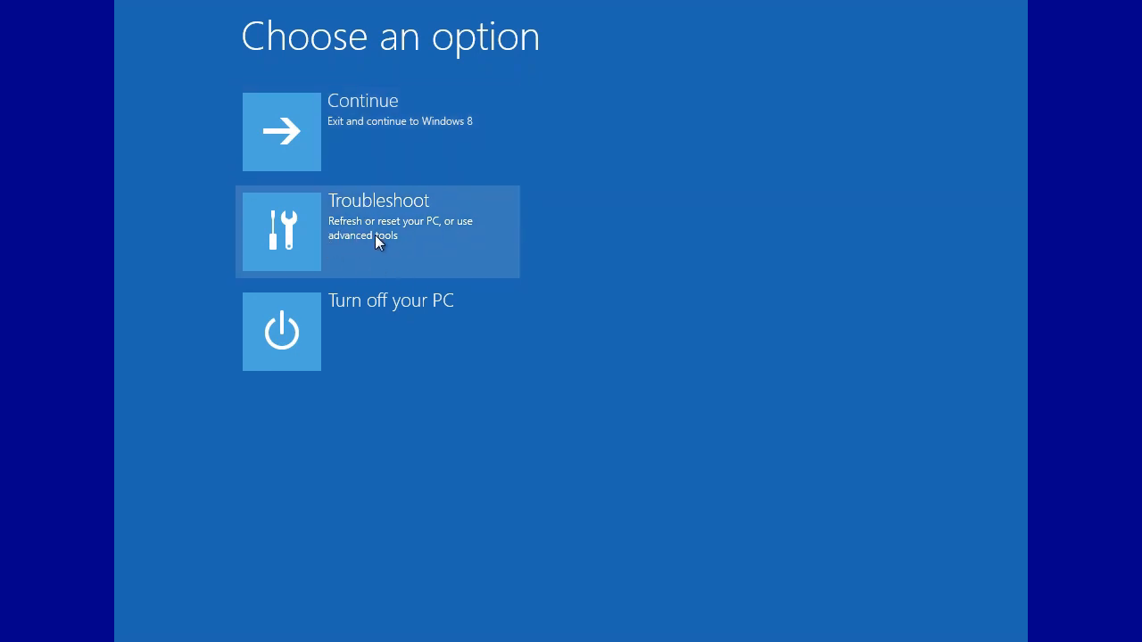
click(375, 231)
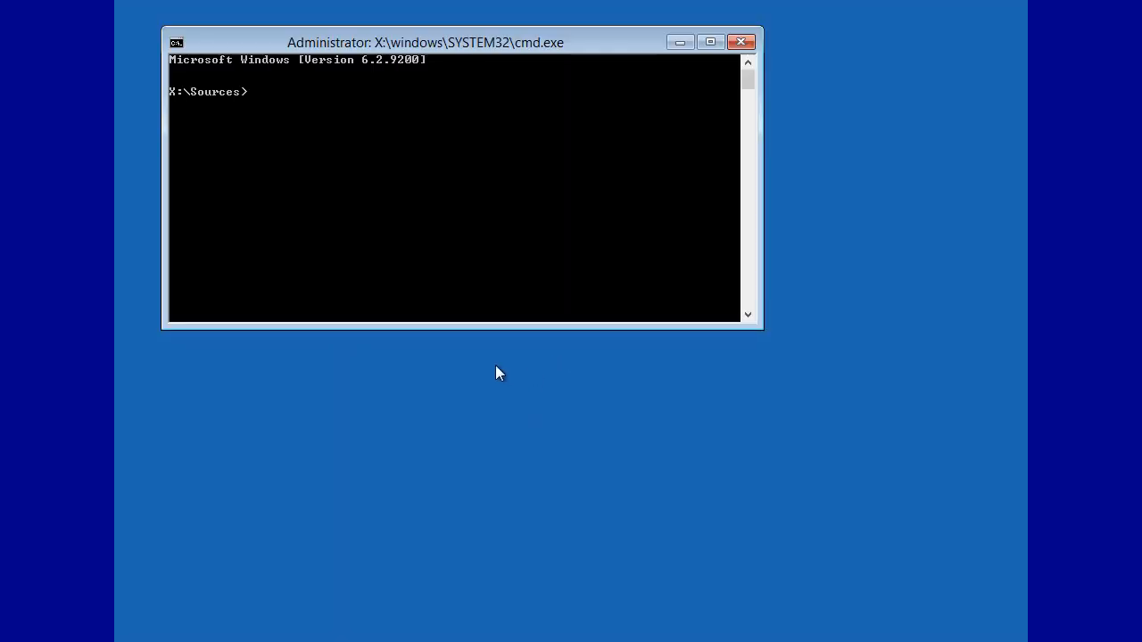
mouse_move(488, 248)
text(bootrec)
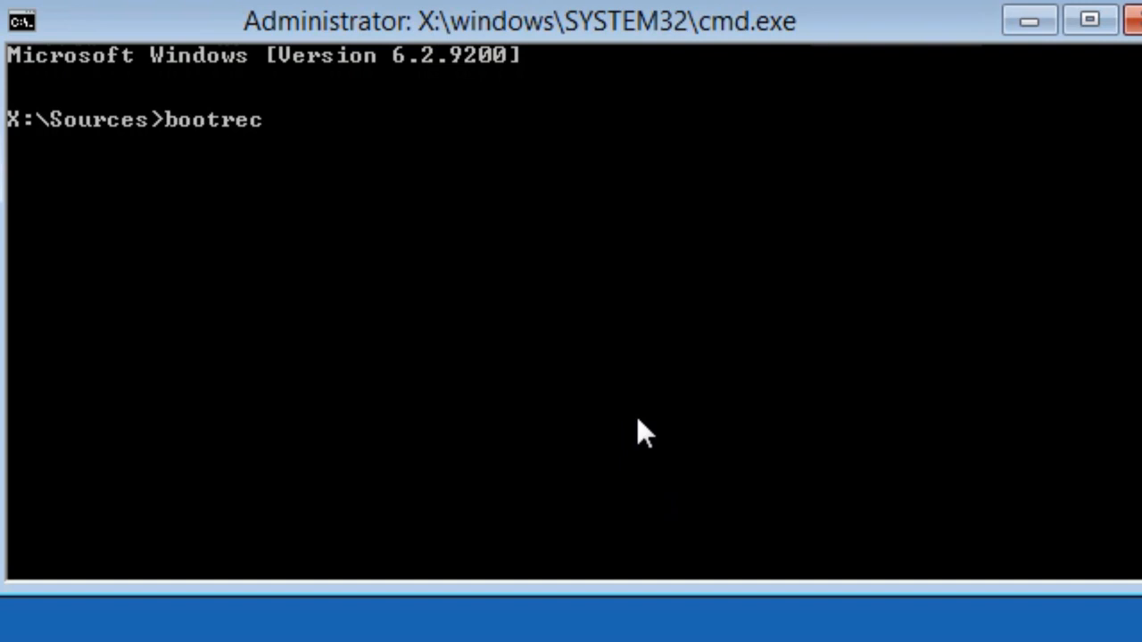
- Run bootrec /fixmbr to repair the master boot record, then exit Command Prompt
text(/)
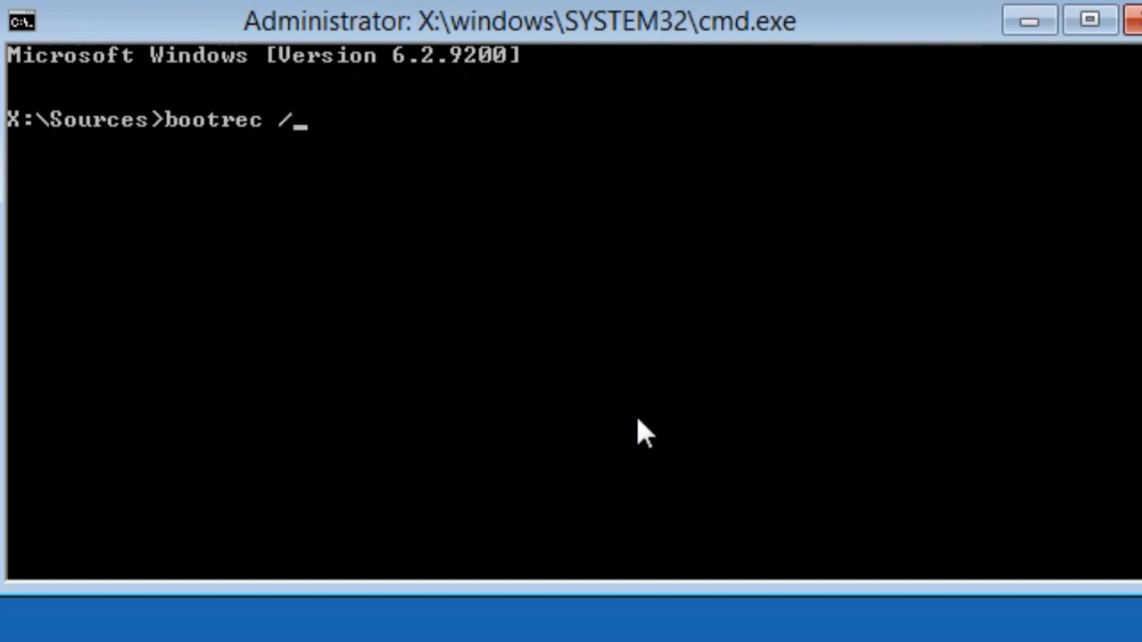
text(fixmbr)
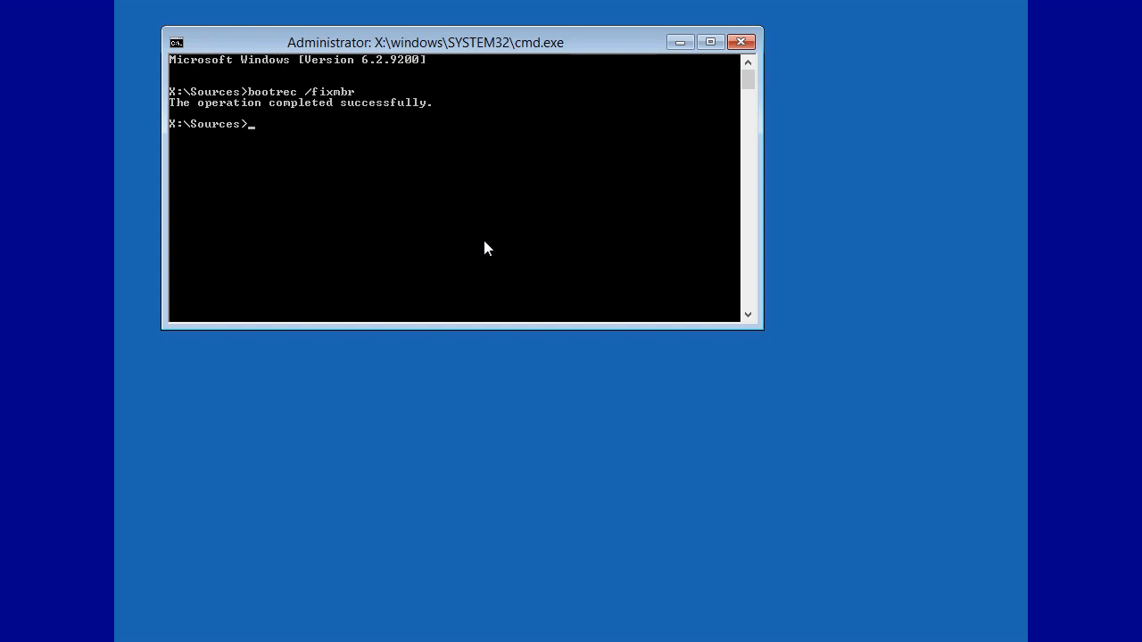
text(exit)
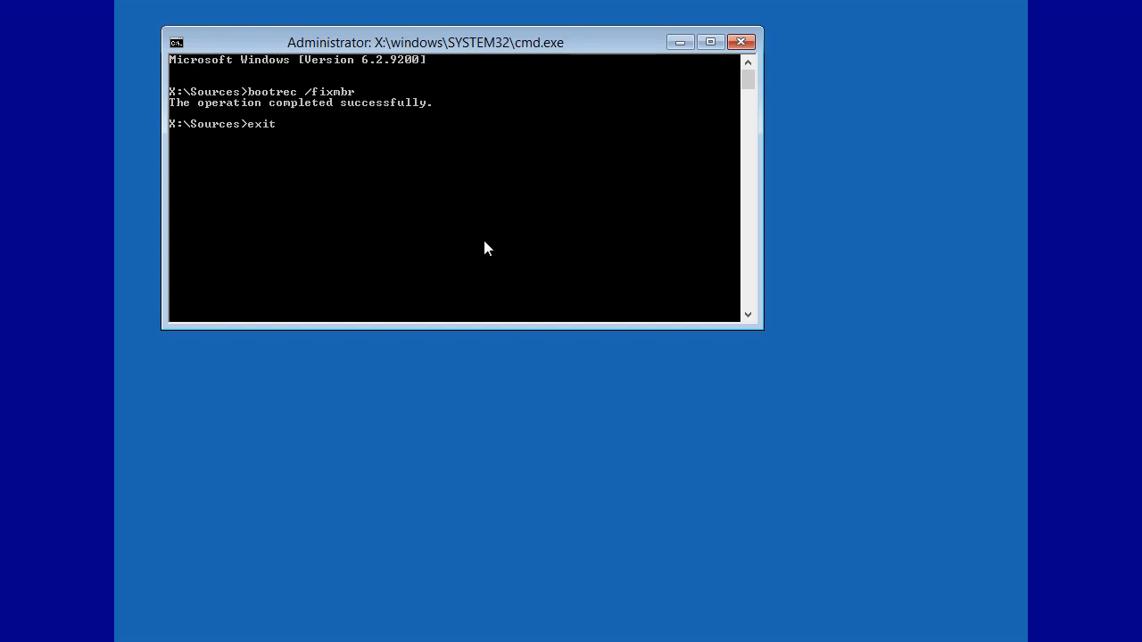
key(Return)
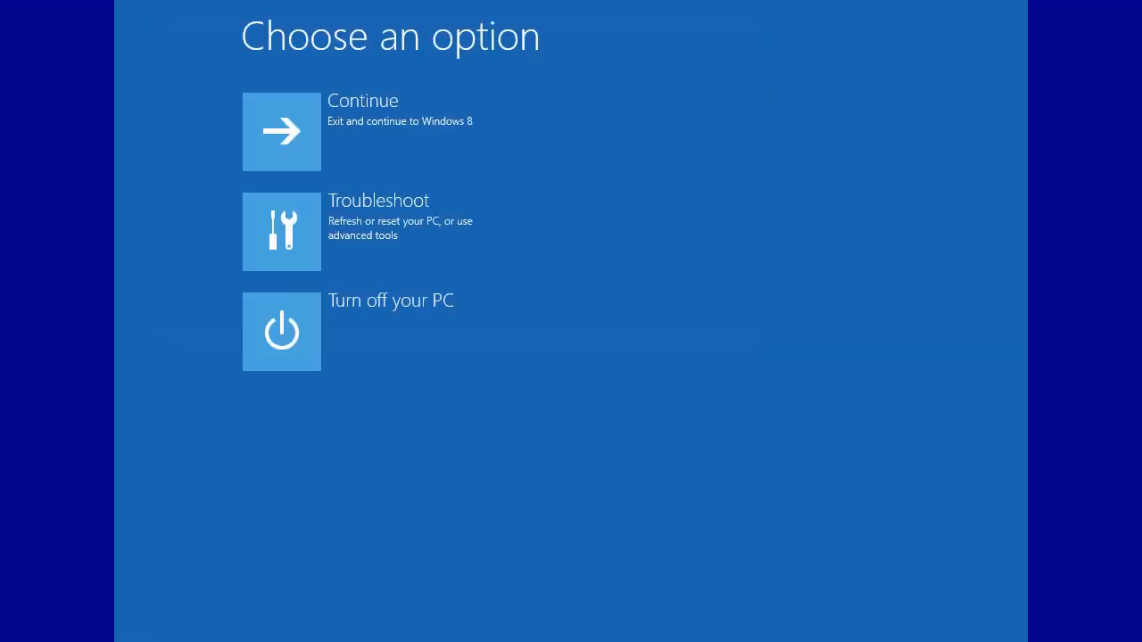
mouse_move(375, 99)
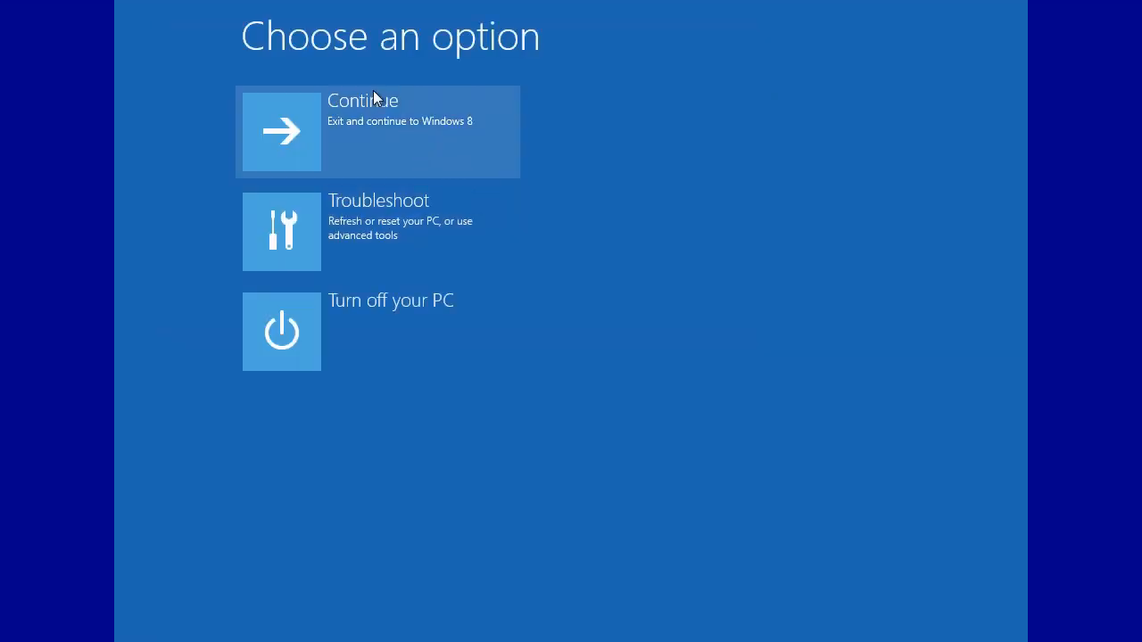
mouse_move(538, 515)
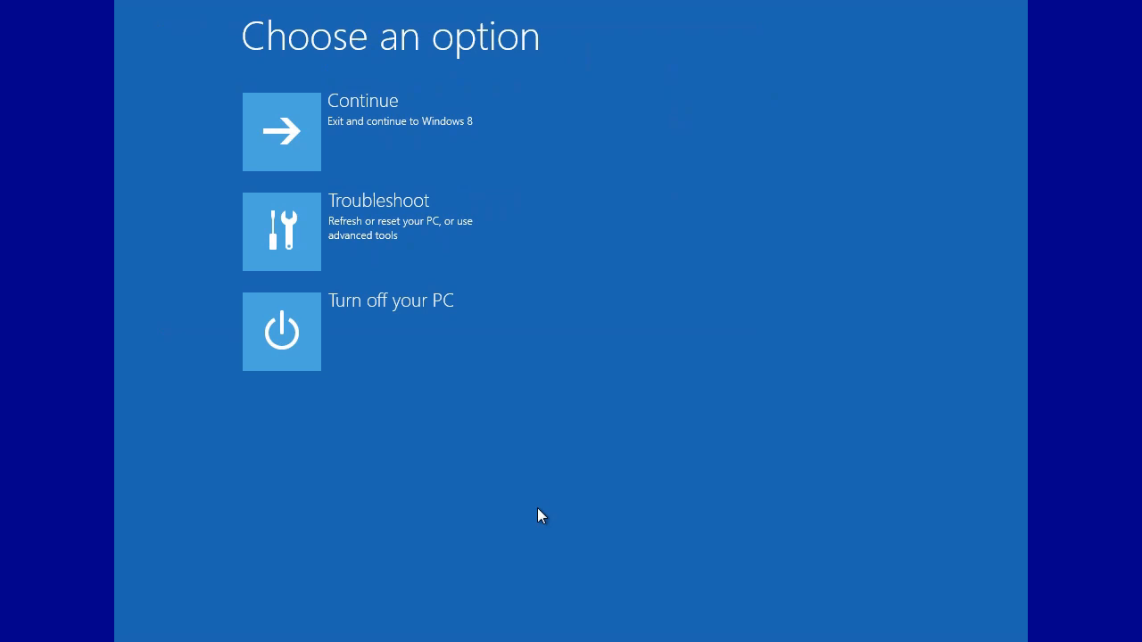
mouse_move(367, 462)
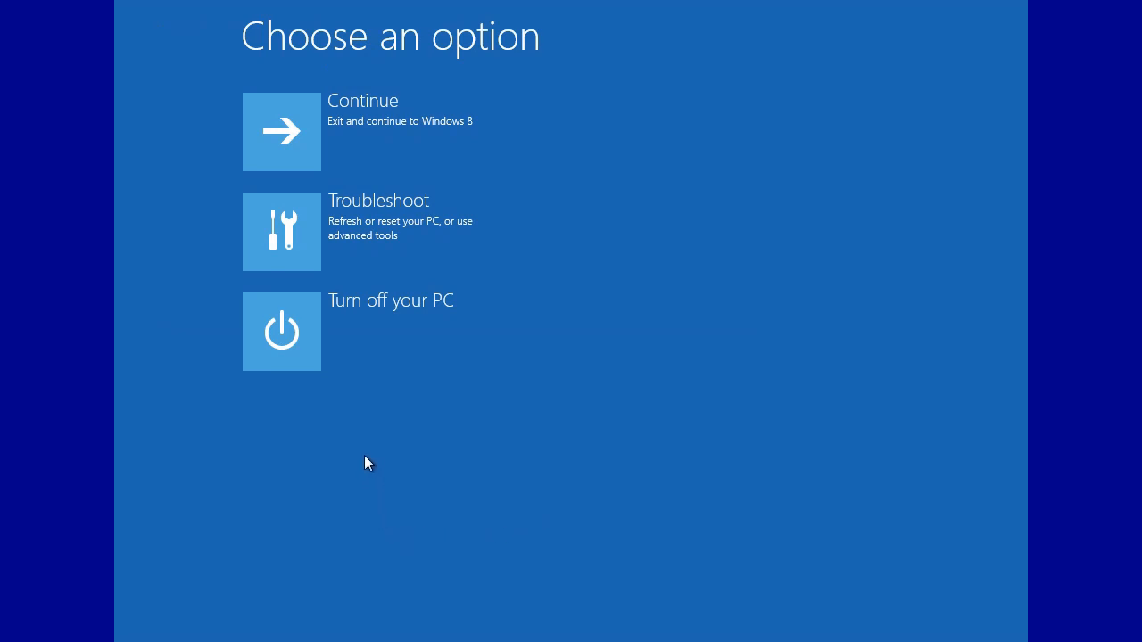
mouse_move(364, 444)
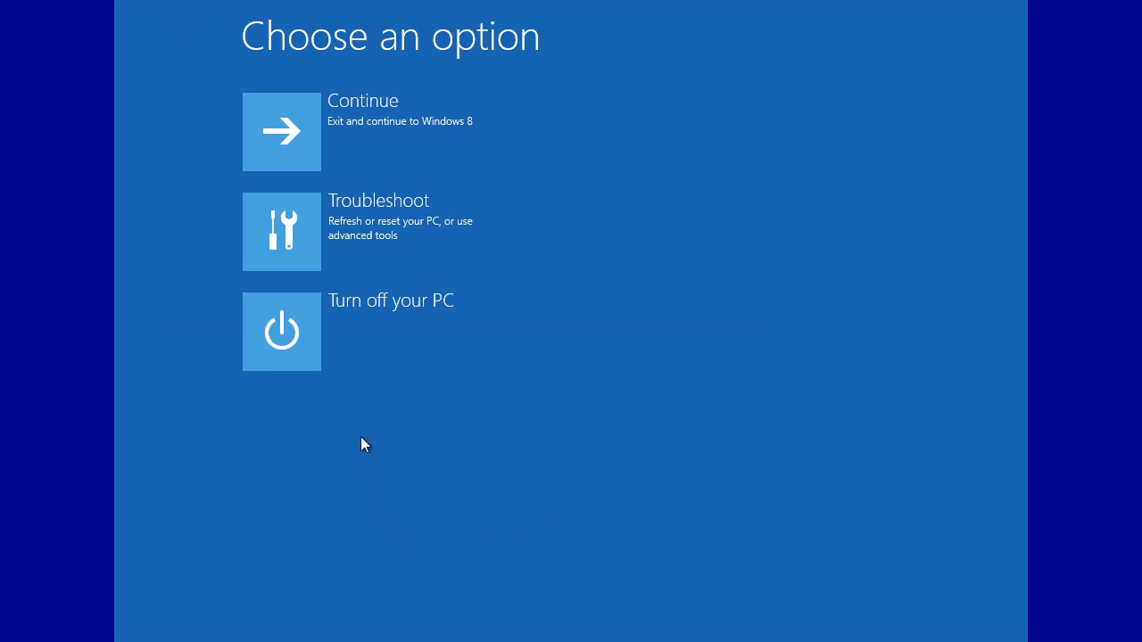
mouse_move(354, 443)
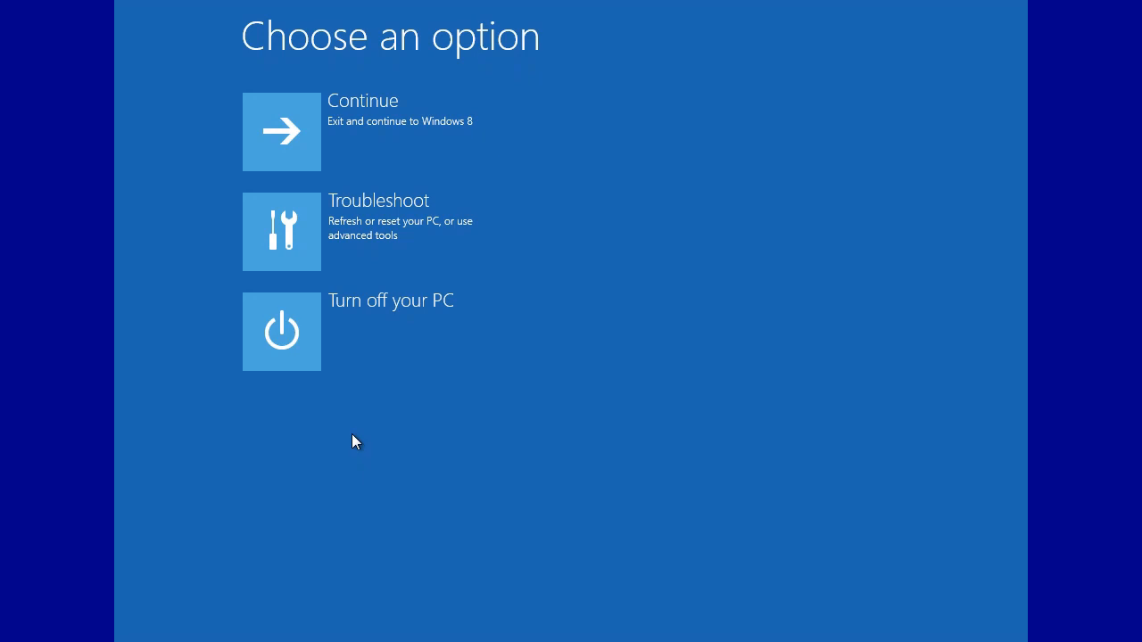
- Open Troubleshoot and then the advanced repair tools to reach Automatic Repair
click(281, 231)
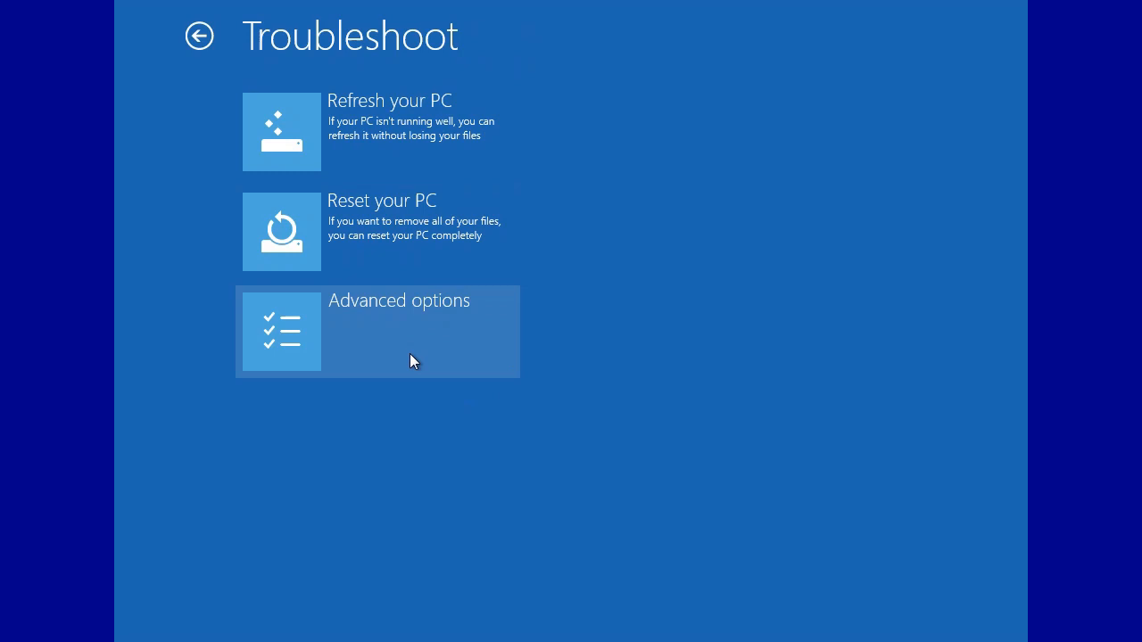
click(377, 331)
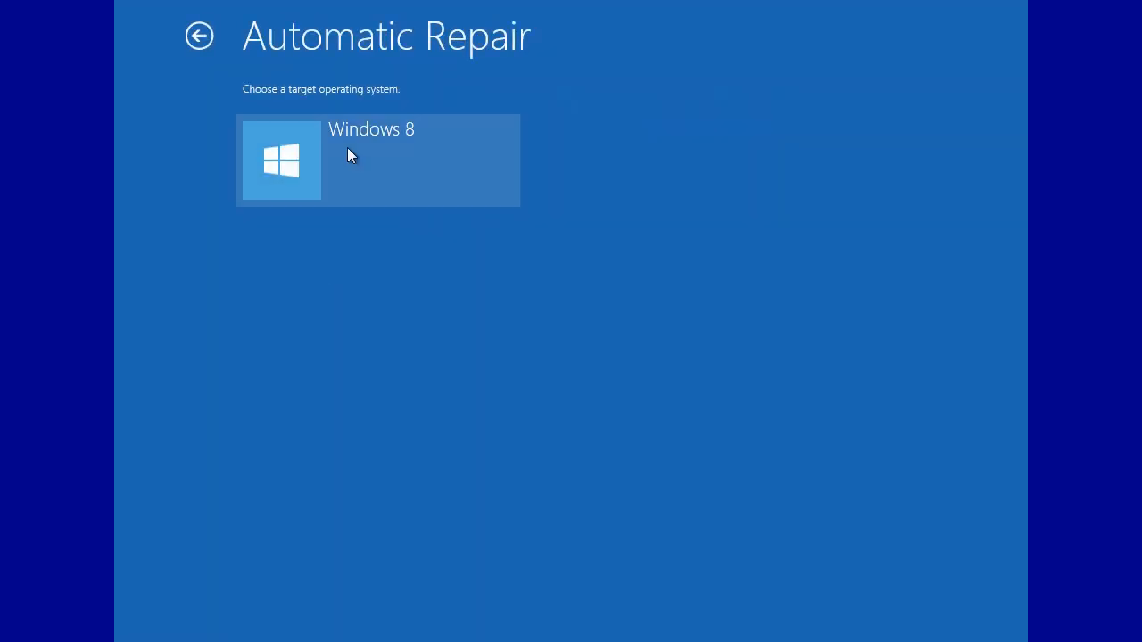
- Run Automatic Repair on the Windows 8 installation
click(377, 160)
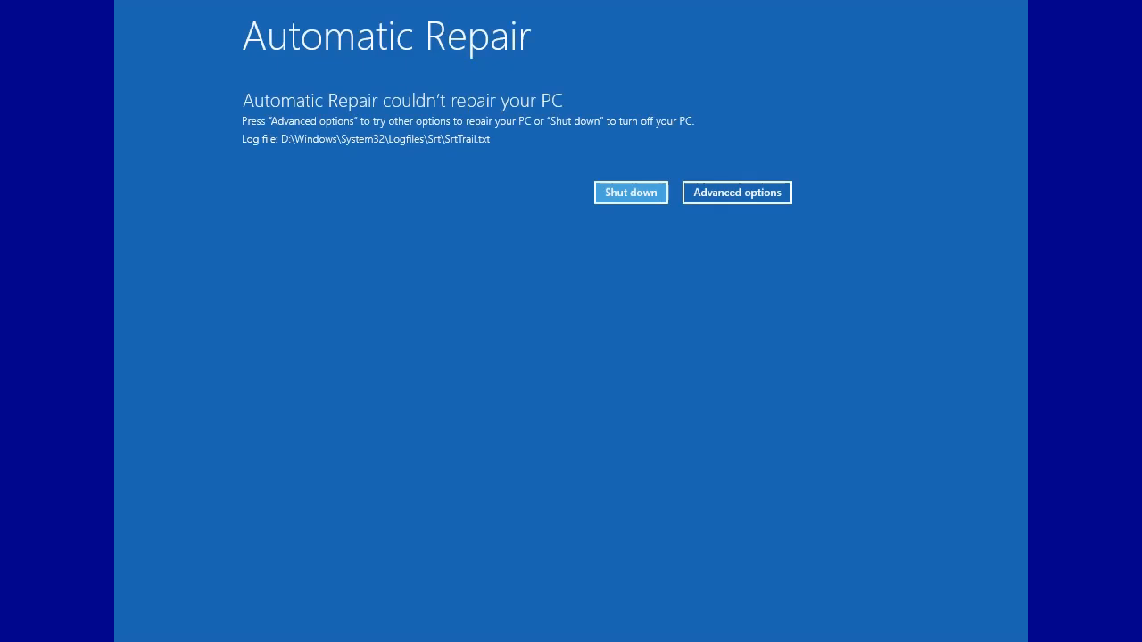
mouse_move(418, 97)
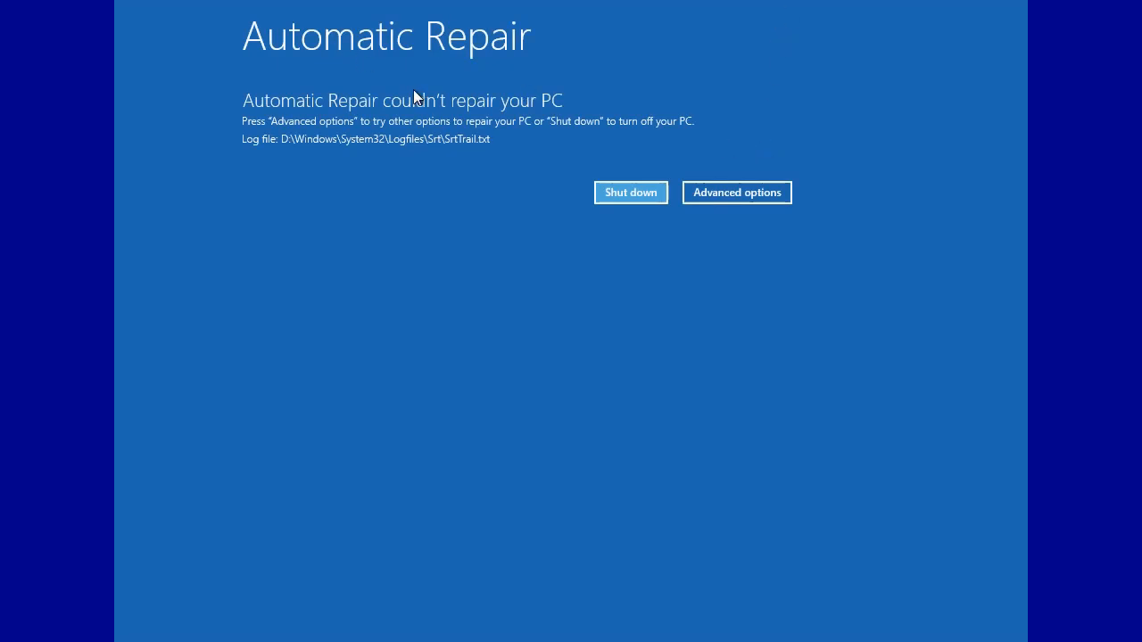
mouse_move(736, 192)
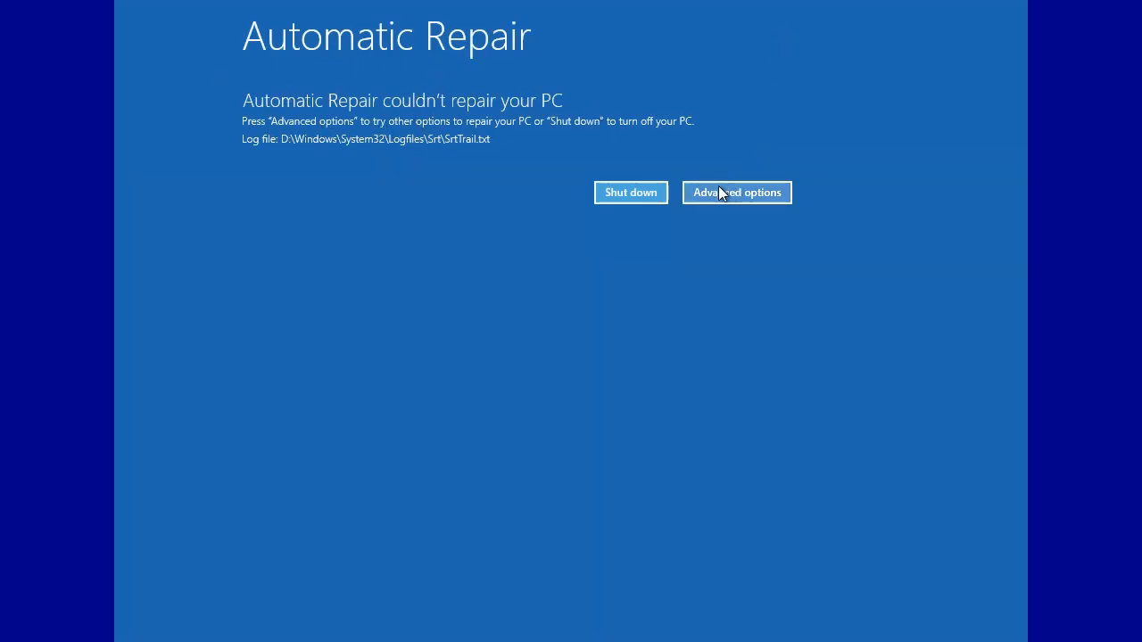
- Leave the failed repair result and exit recovery to boot Windows 8
click(736, 192)
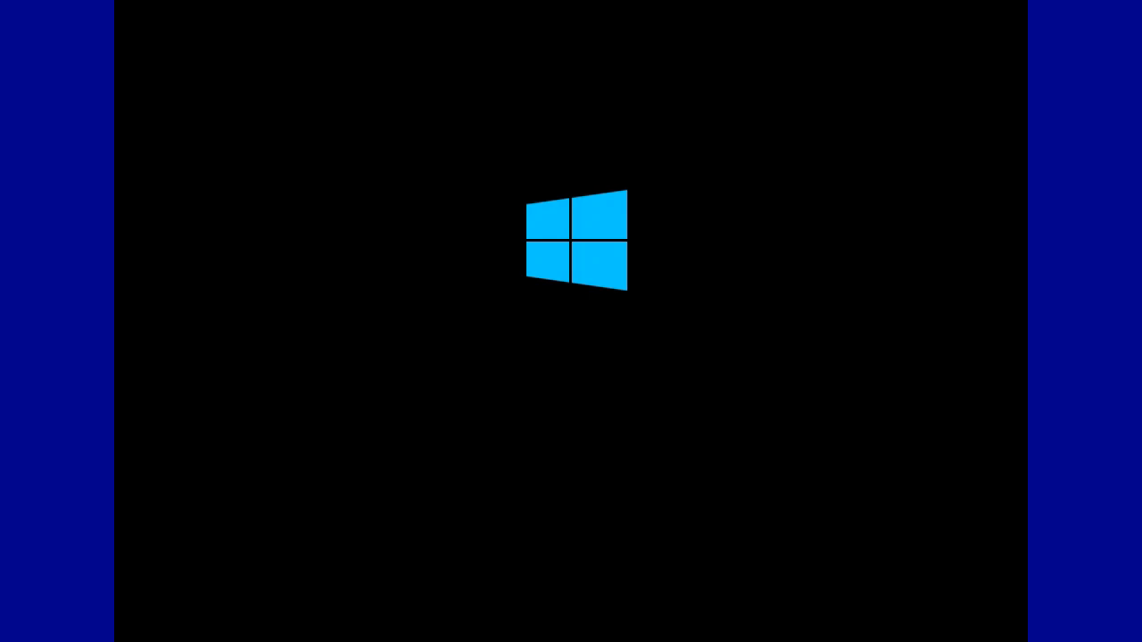